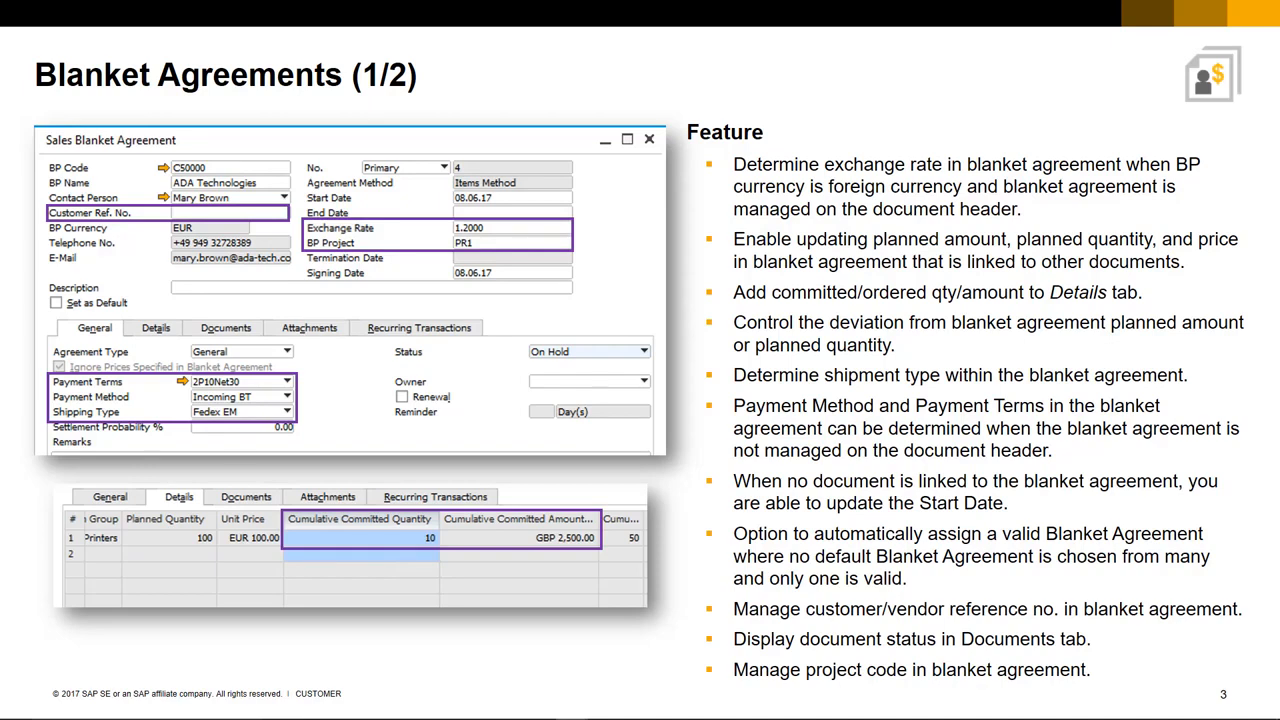
Advance past the last blanket agreement feature slide to end the slideshow.
key(right)
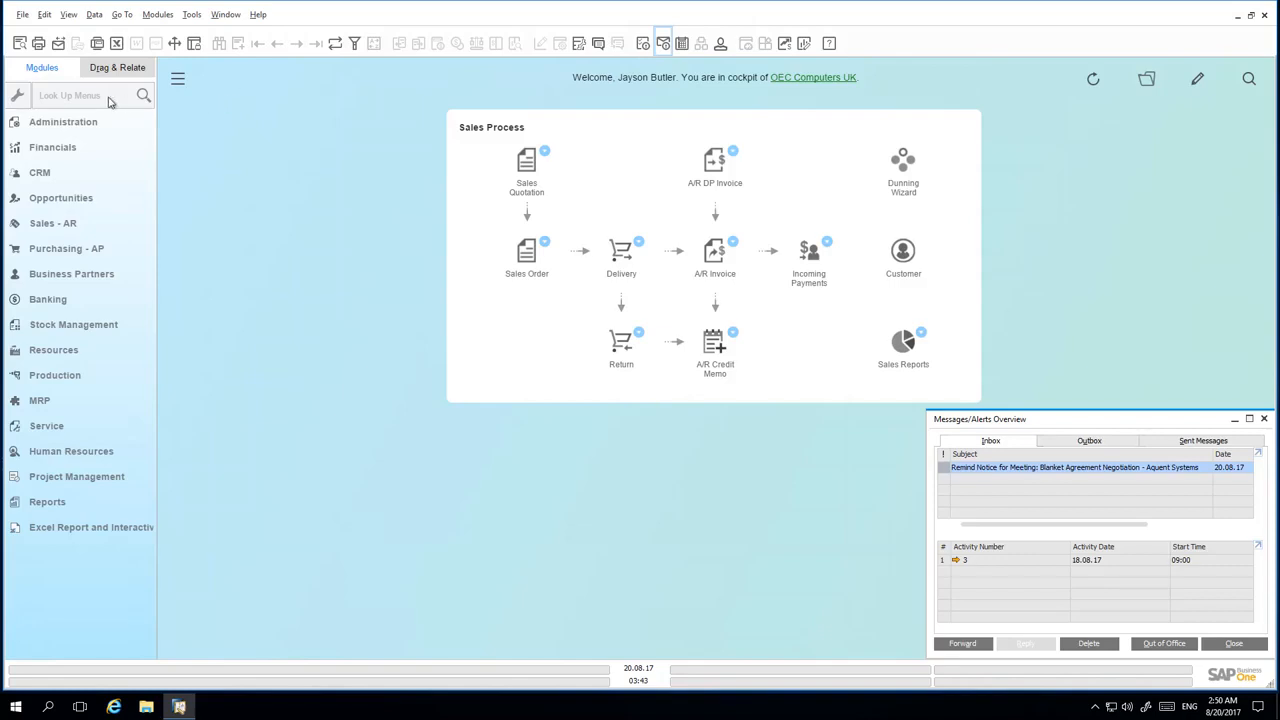
text(document)
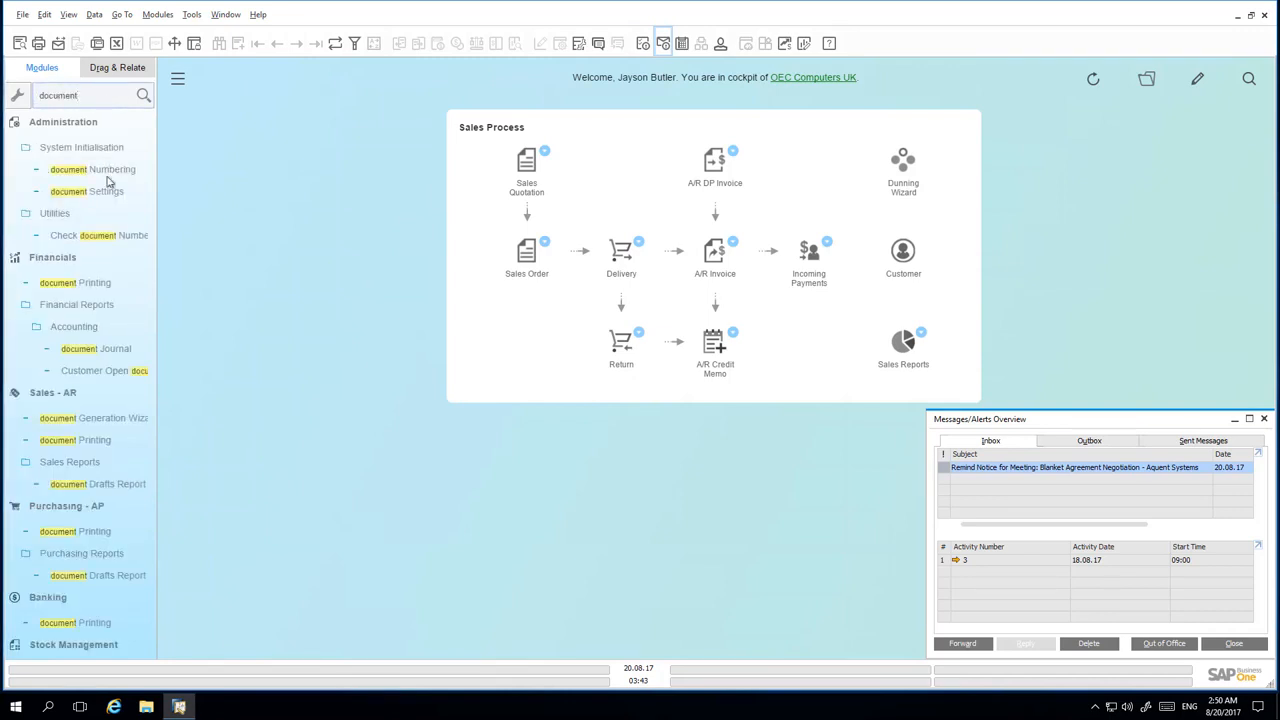
click(86, 191)
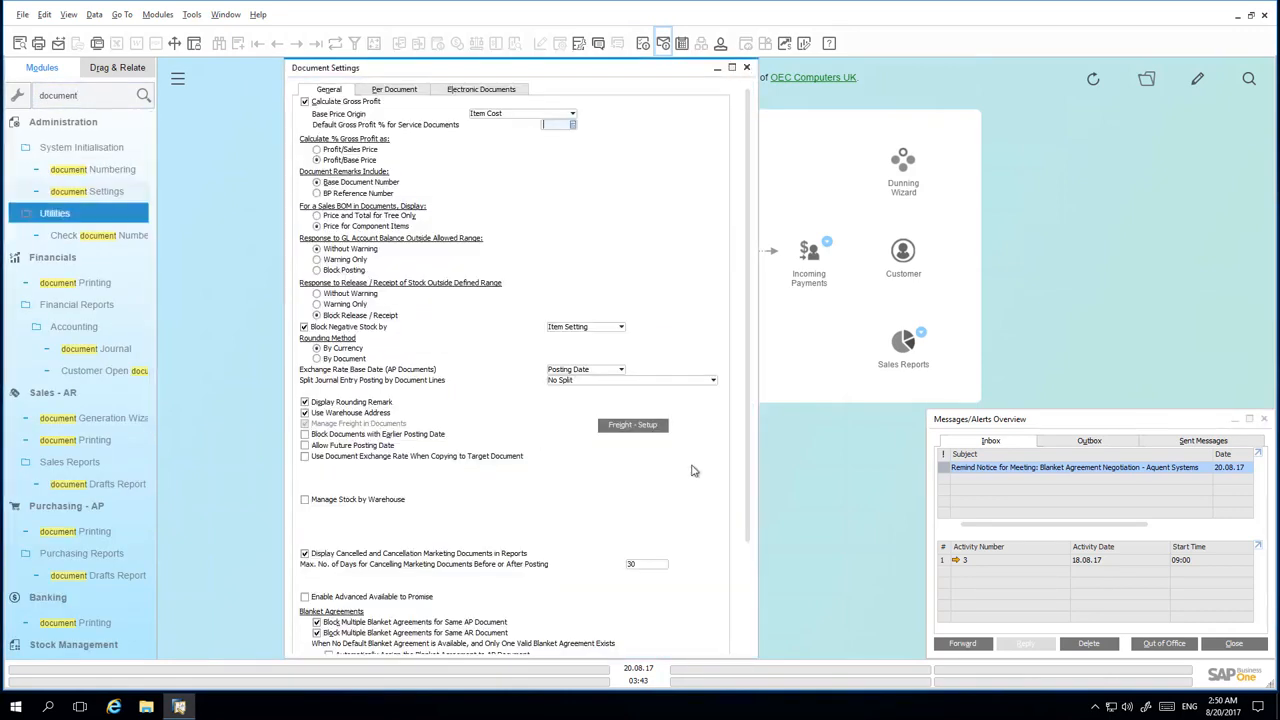
scroll(down, 3)
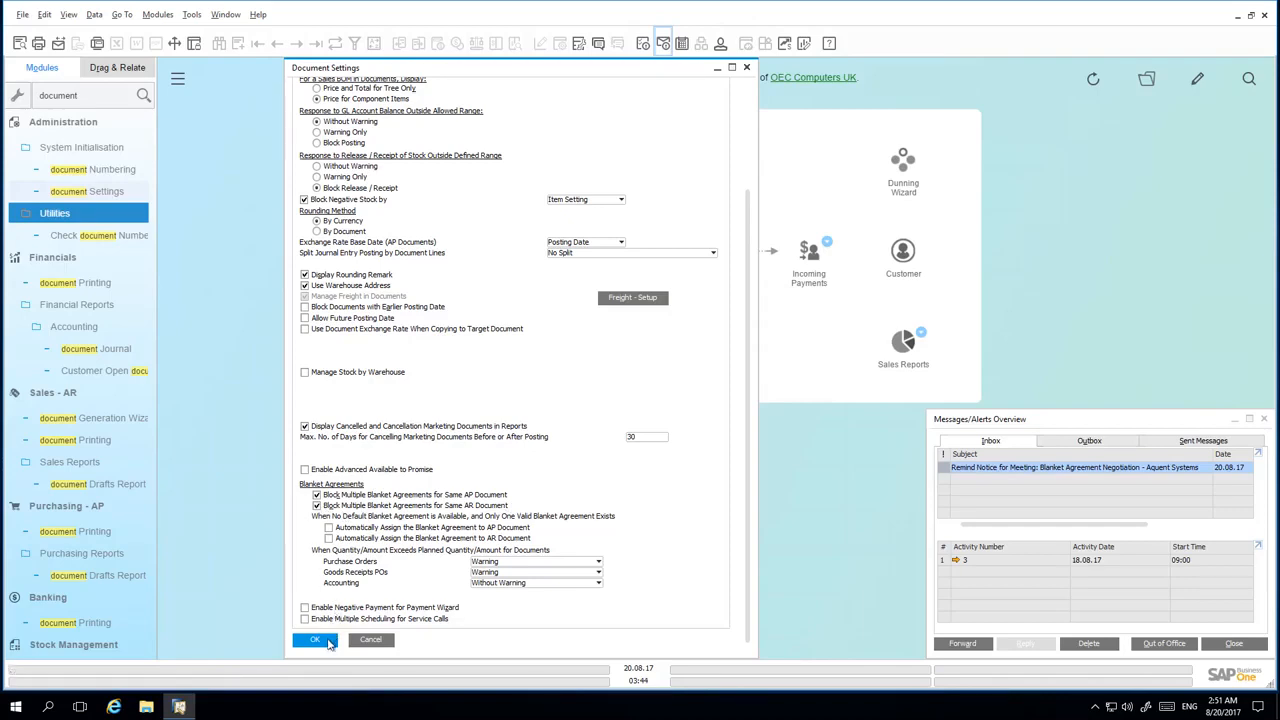
click(314, 640)
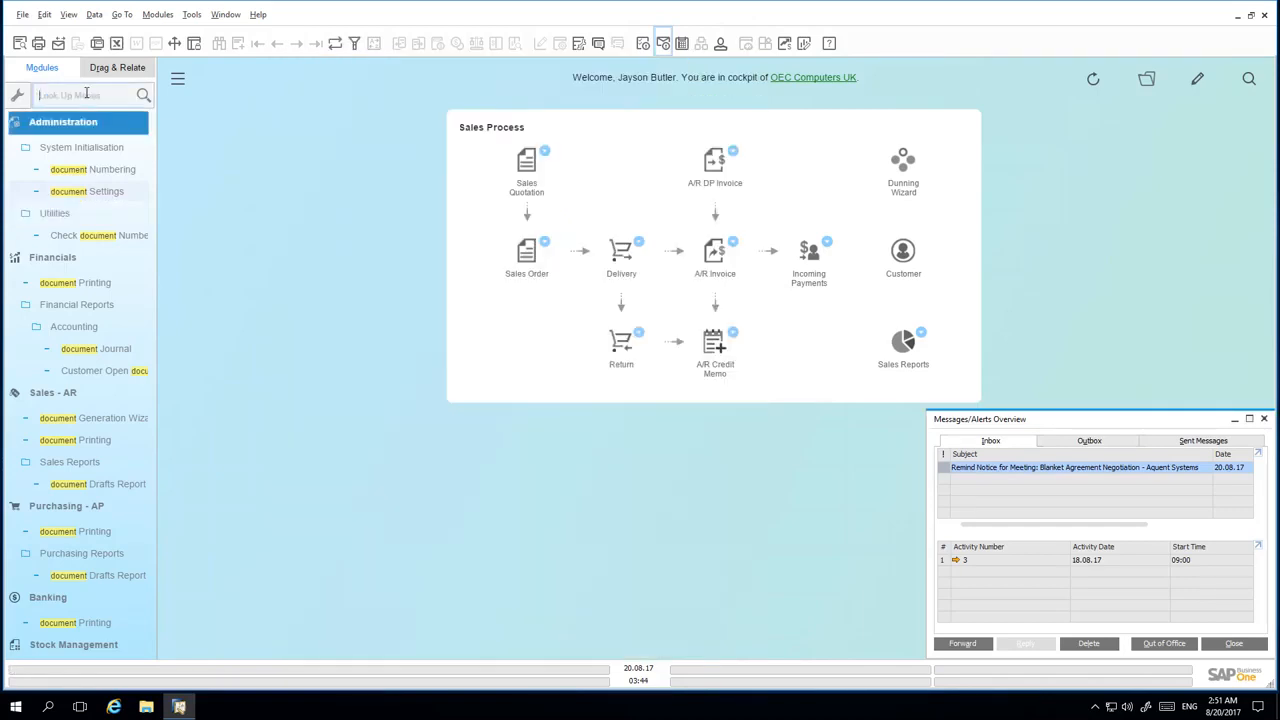
Clear the menu search, expand Sales - AR and maximize the Sales Blanket Agreement window.
click(53, 223)
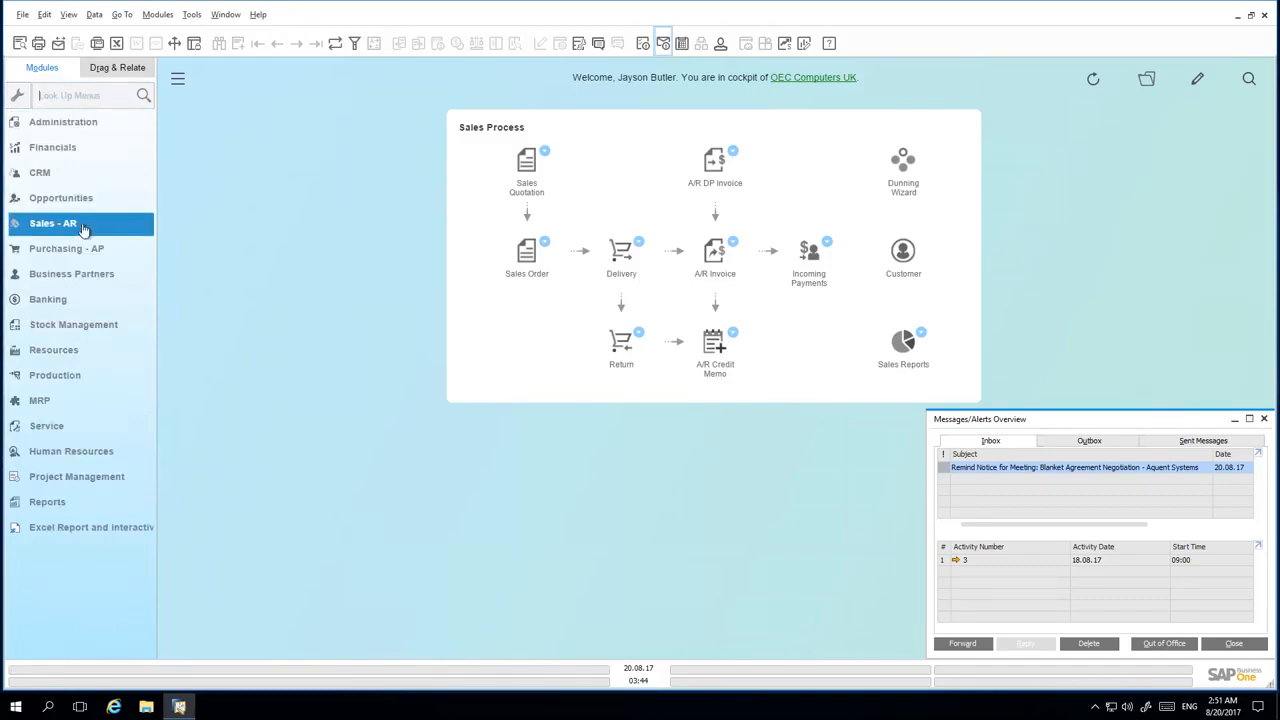
click(53, 222)
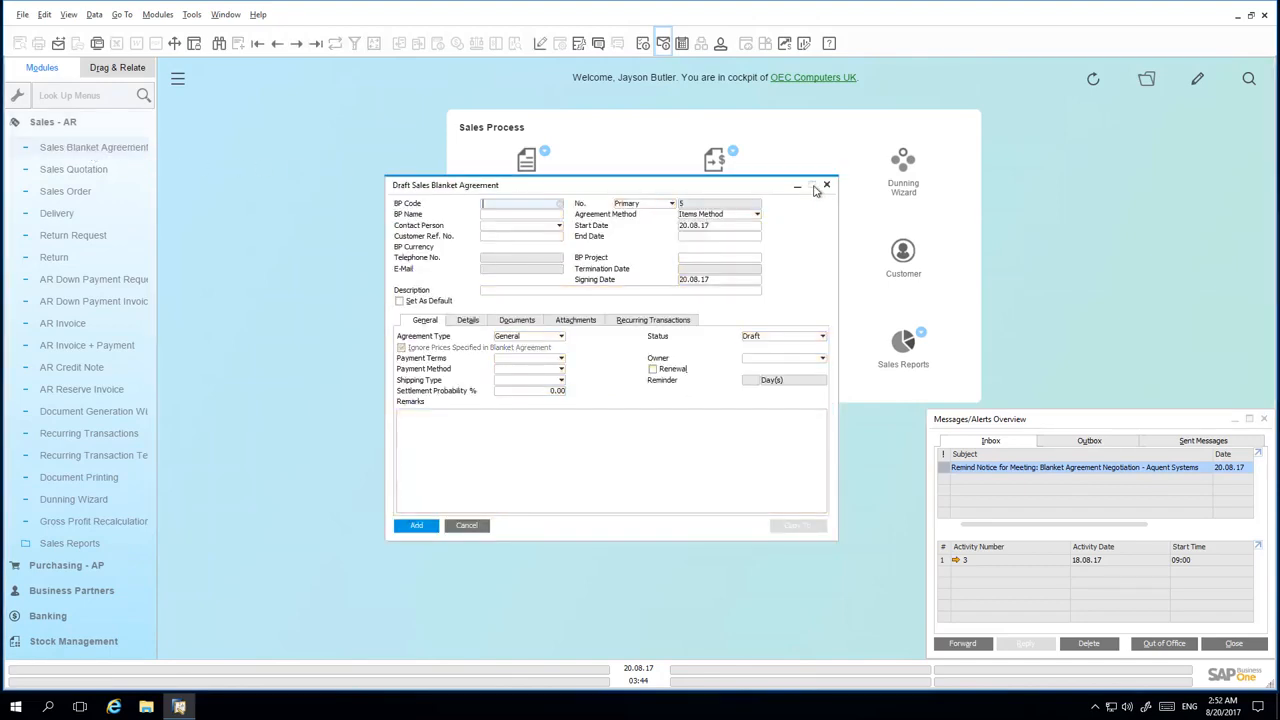
click(814, 186)
text(C70000)
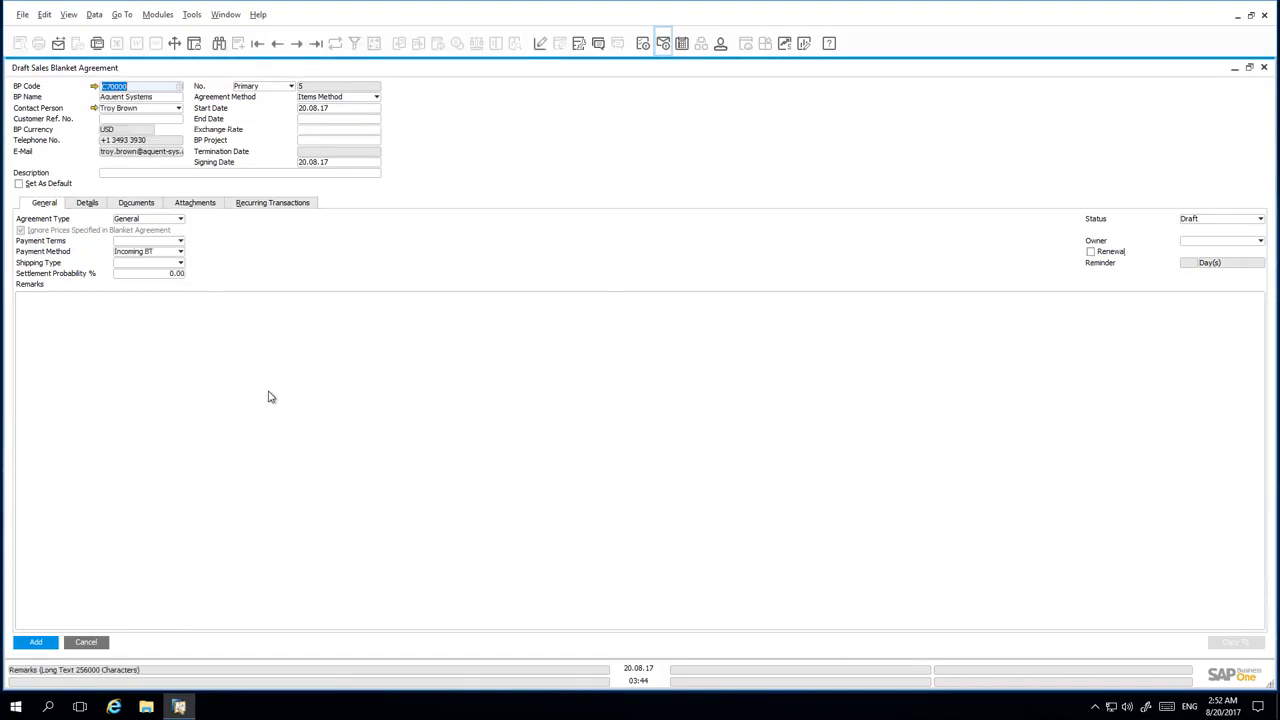
Set the agreement end date to 29.12.17 and the exchange rate to 1.3.
click(338, 118)
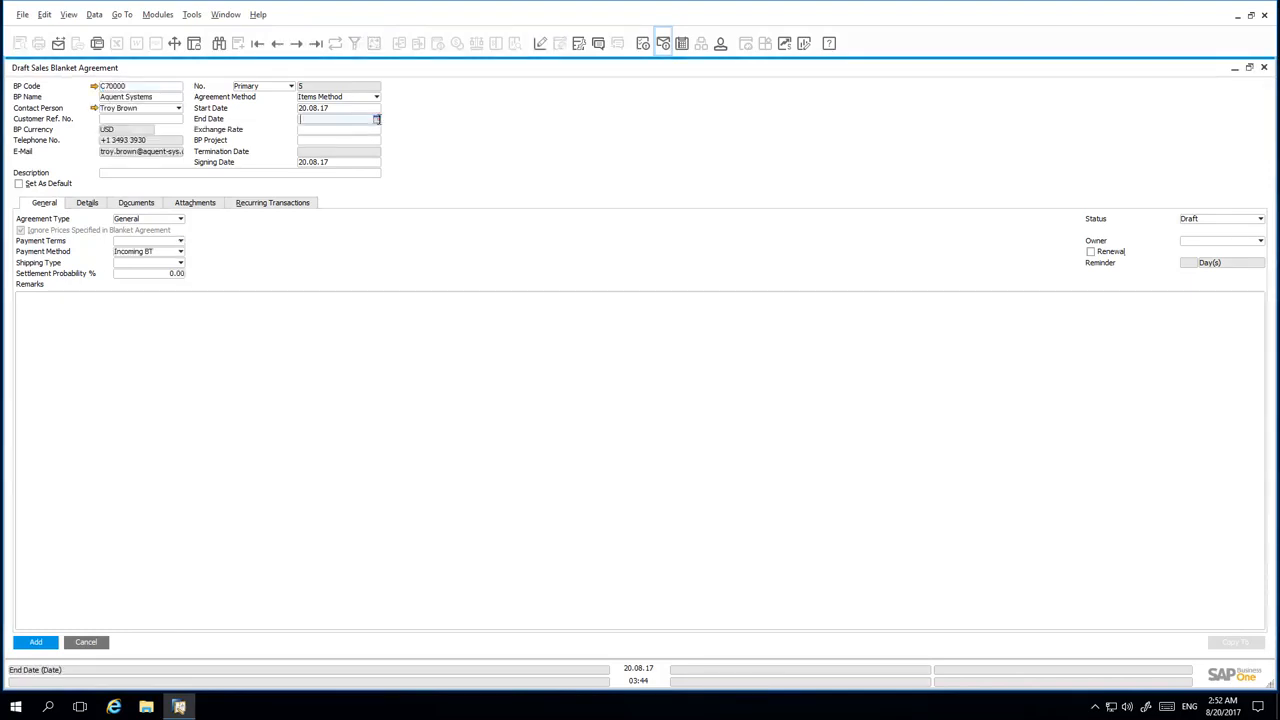
click(373, 138)
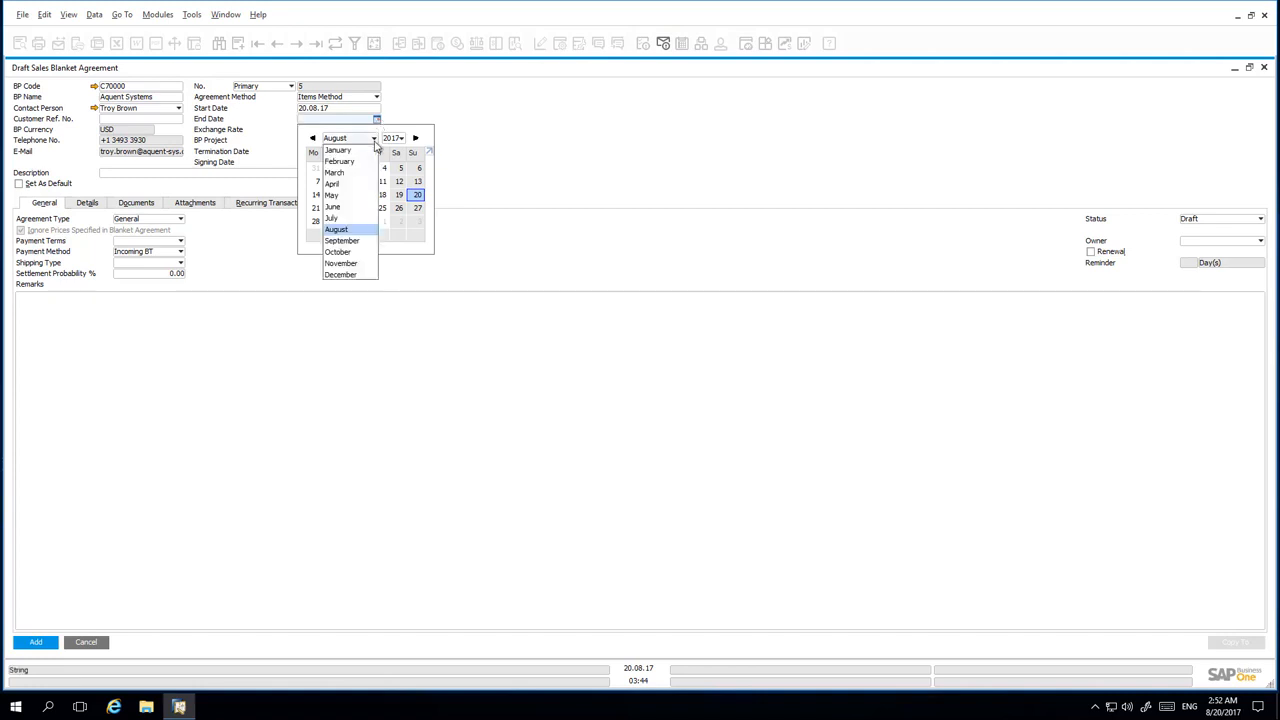
click(340, 274)
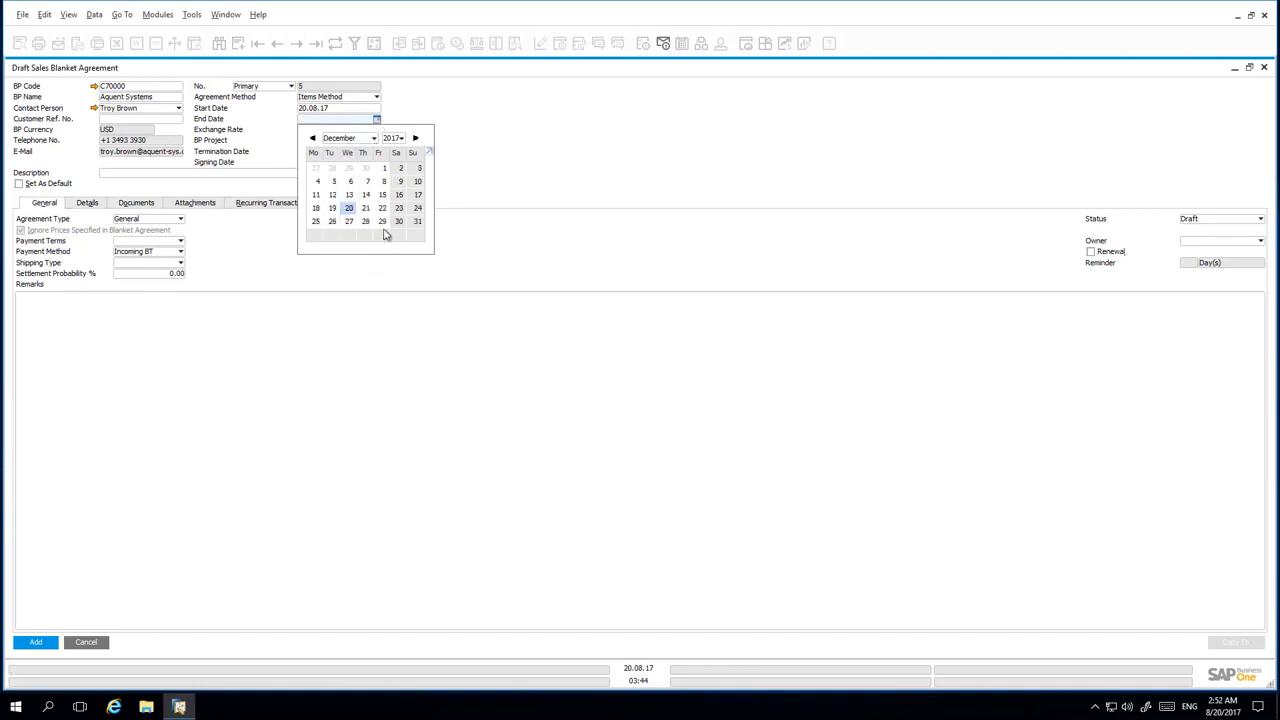
click(382, 220)
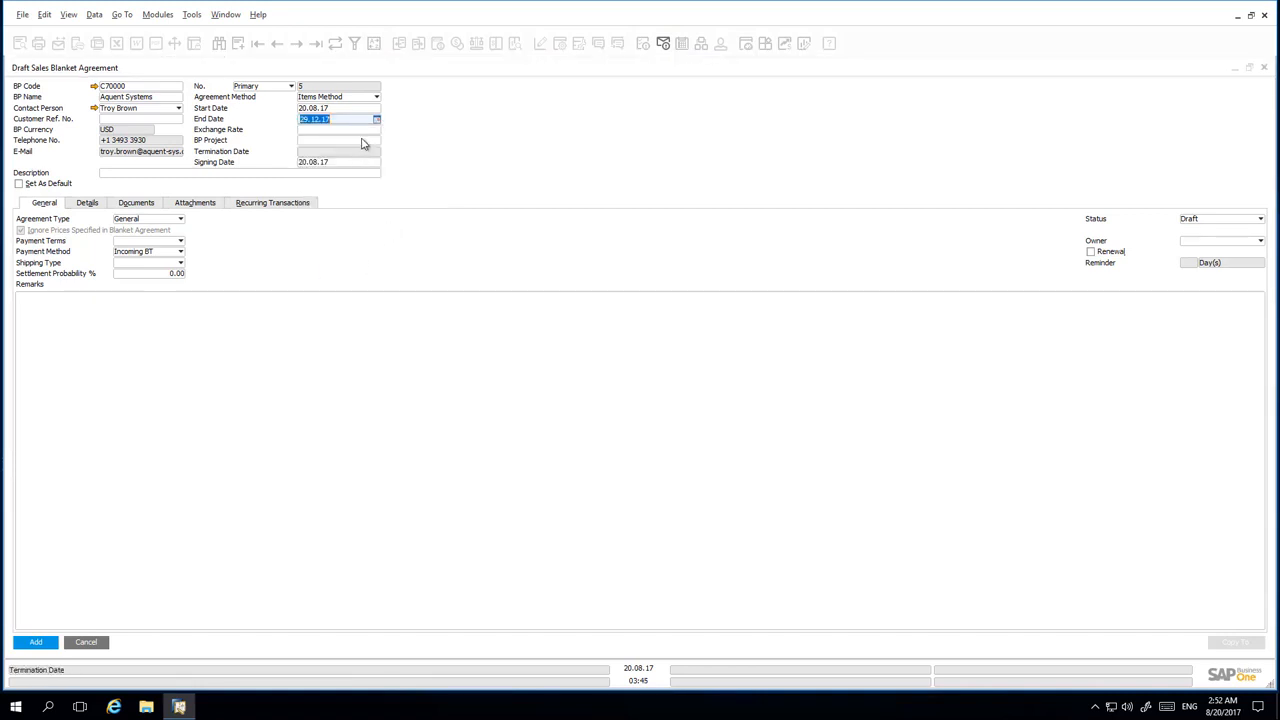
click(335, 129)
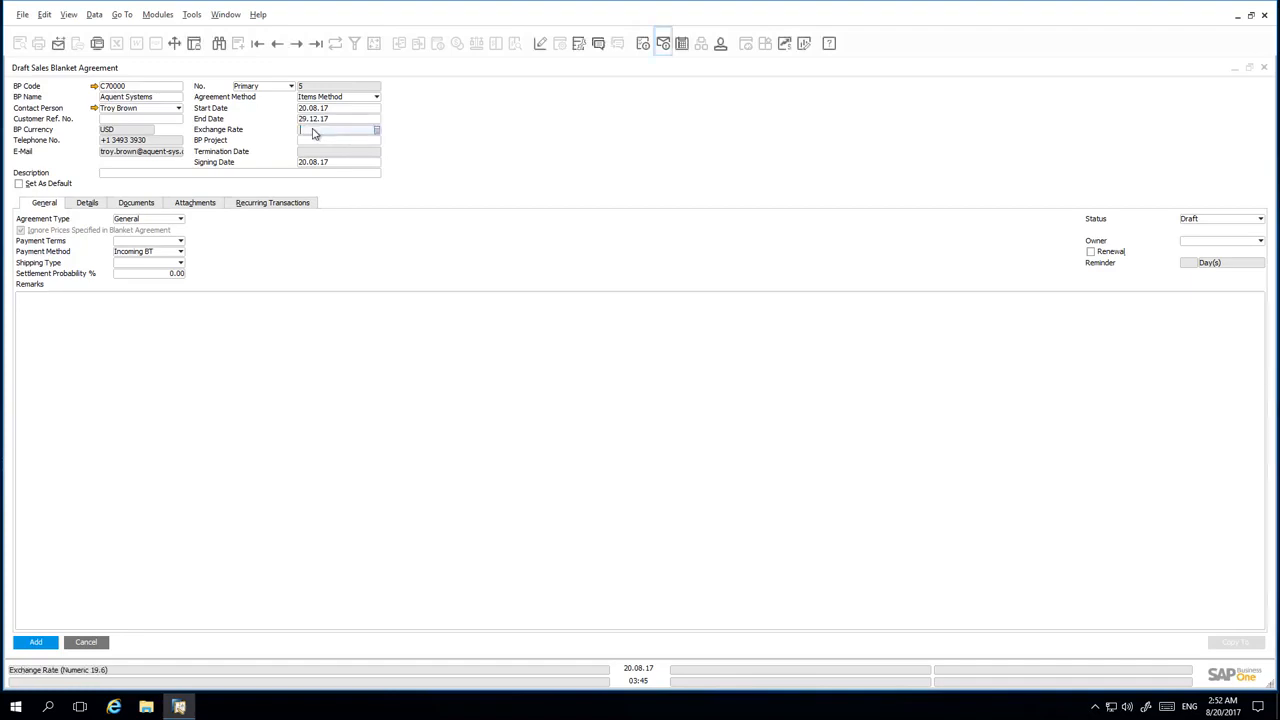
text(1.3)
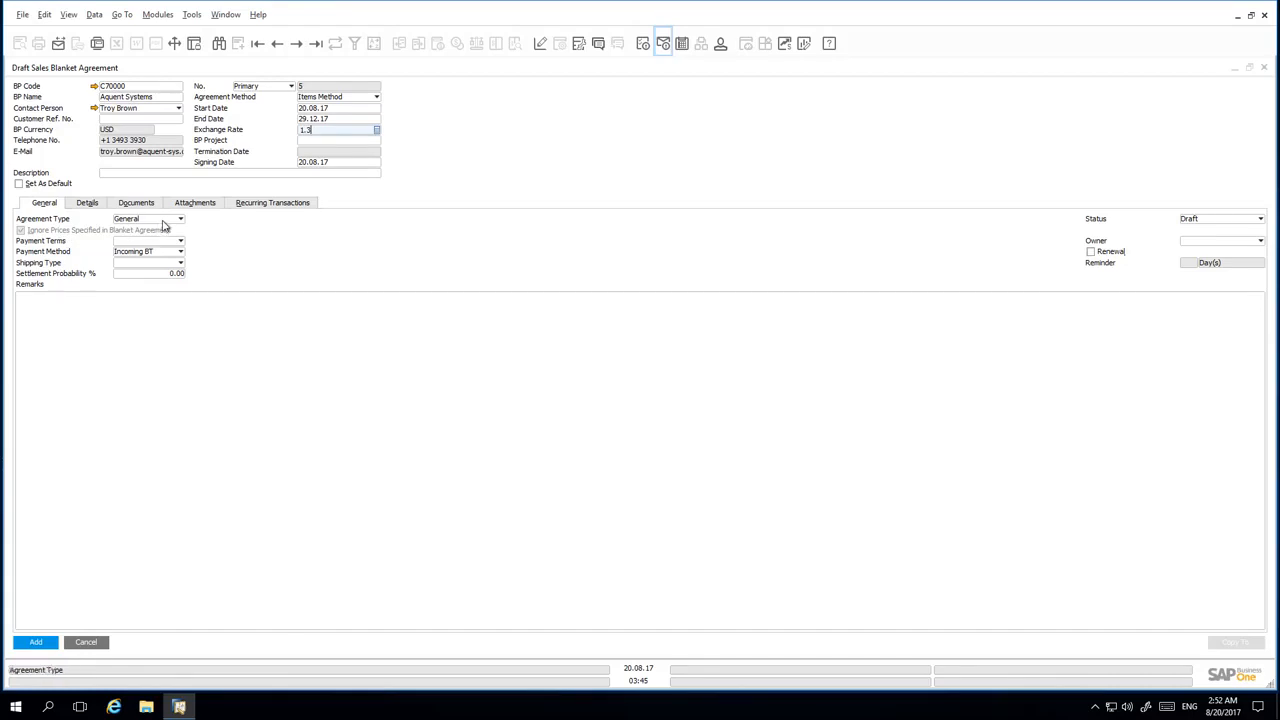
Choose Specific agreement type, Net30 payment terms and Fedex EM shipping, then show item lines.
click(180, 218)
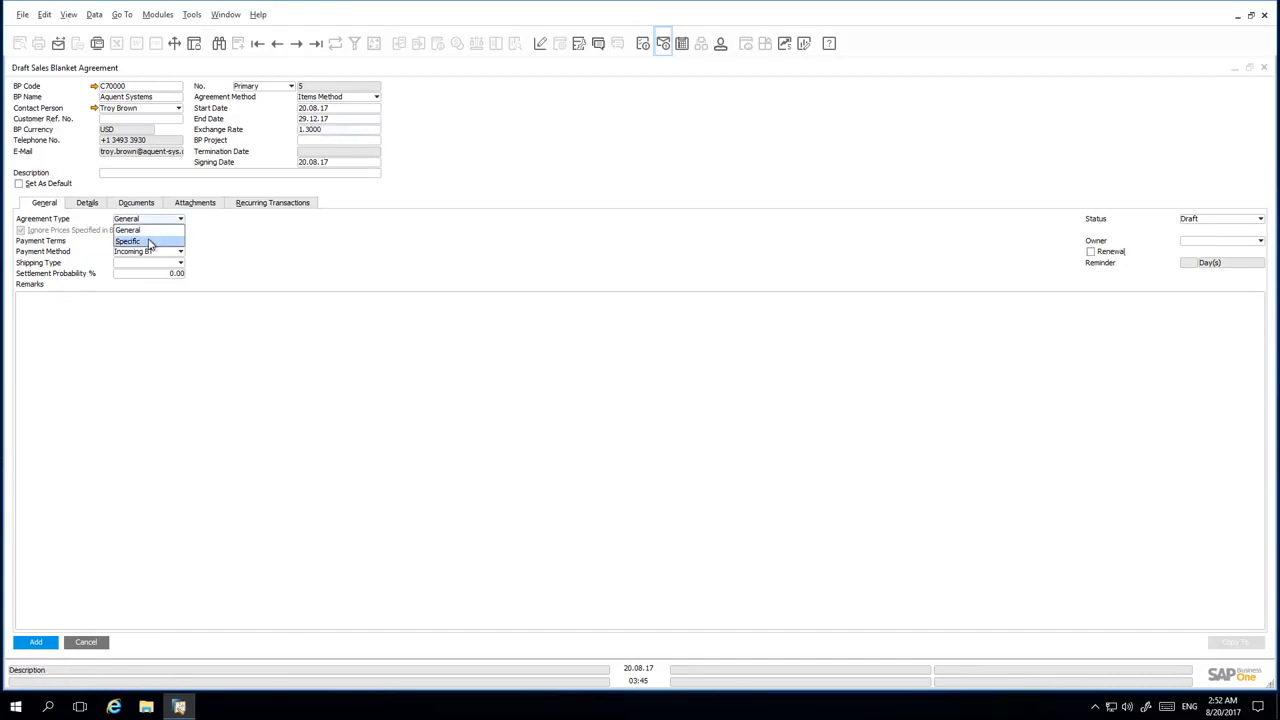
click(127, 241)
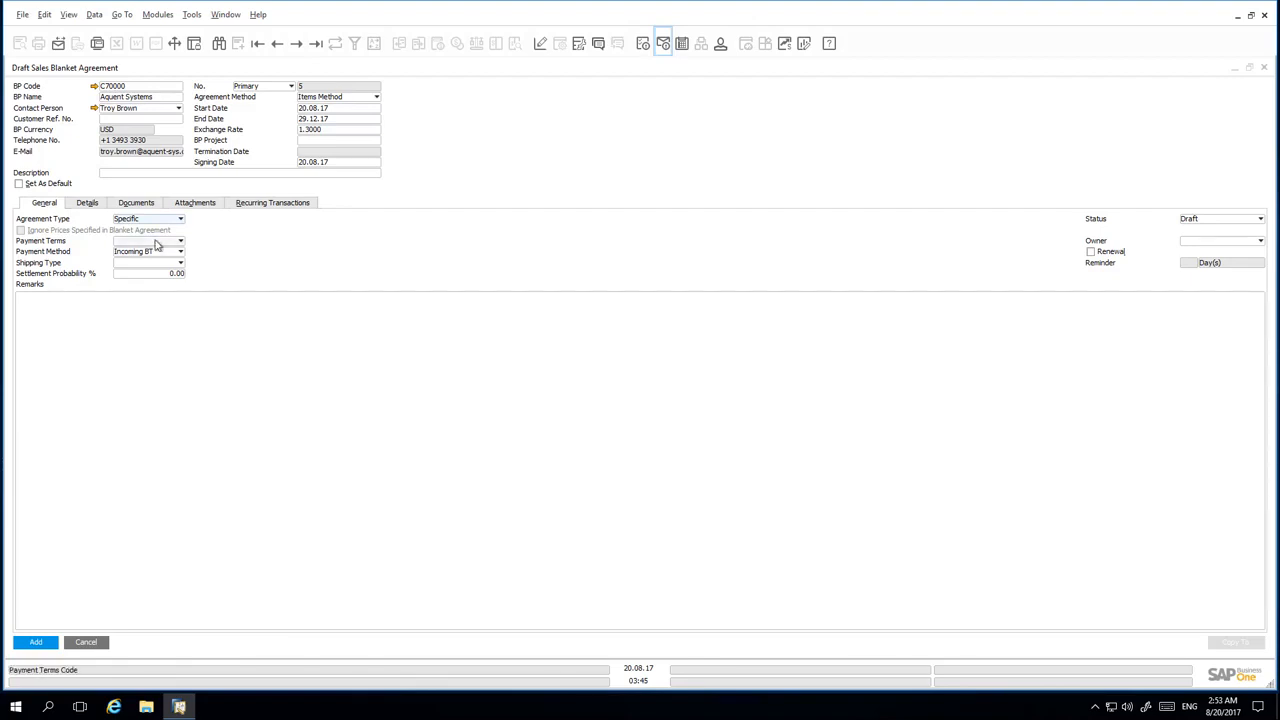
click(147, 240)
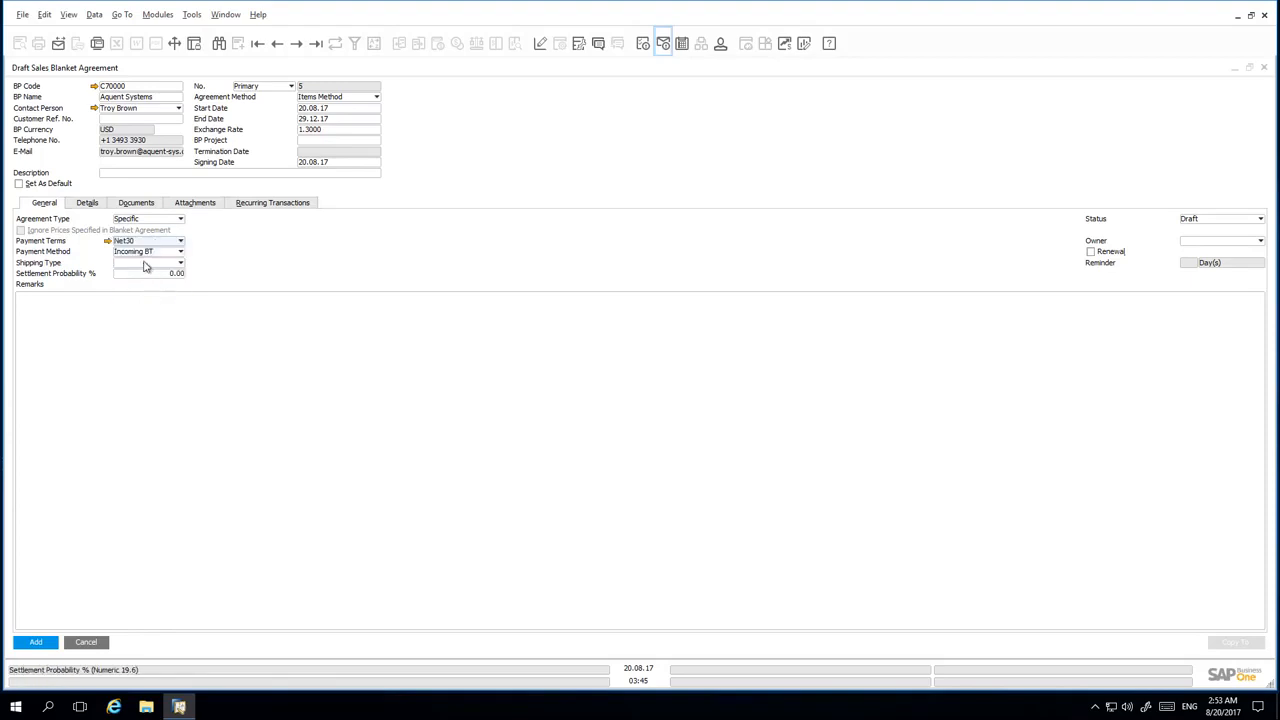
click(180, 262)
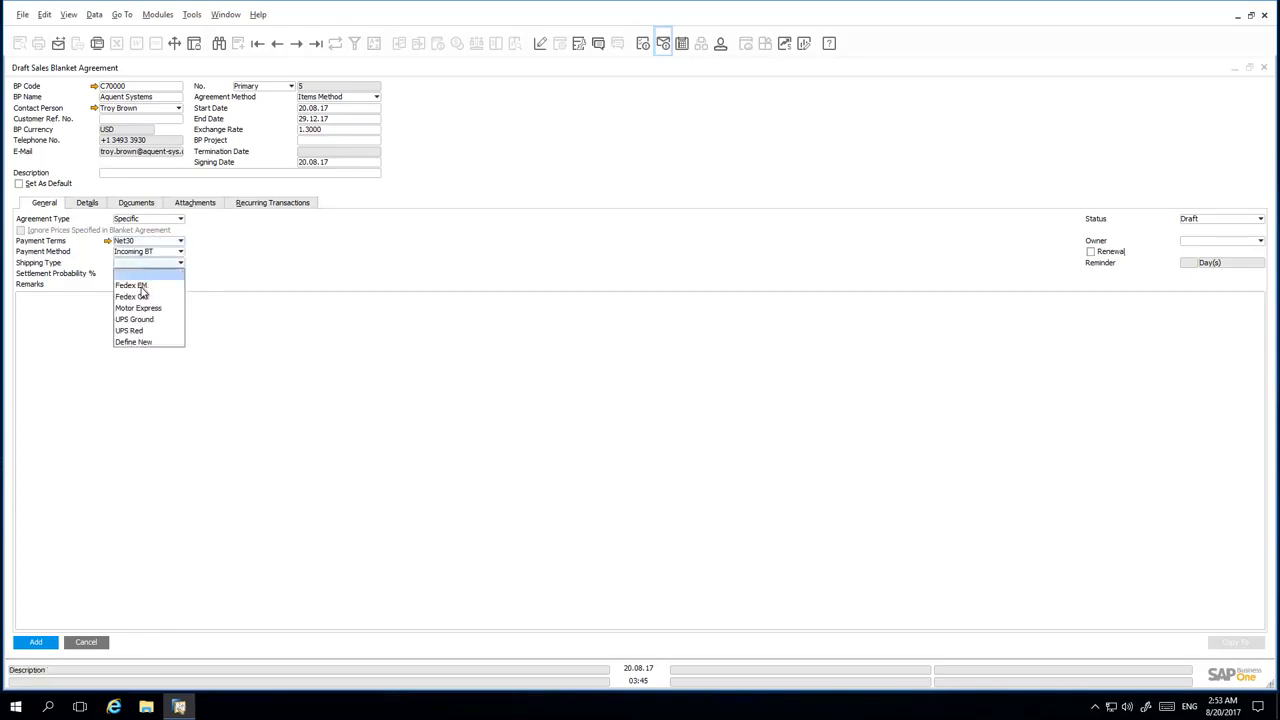
click(131, 285)
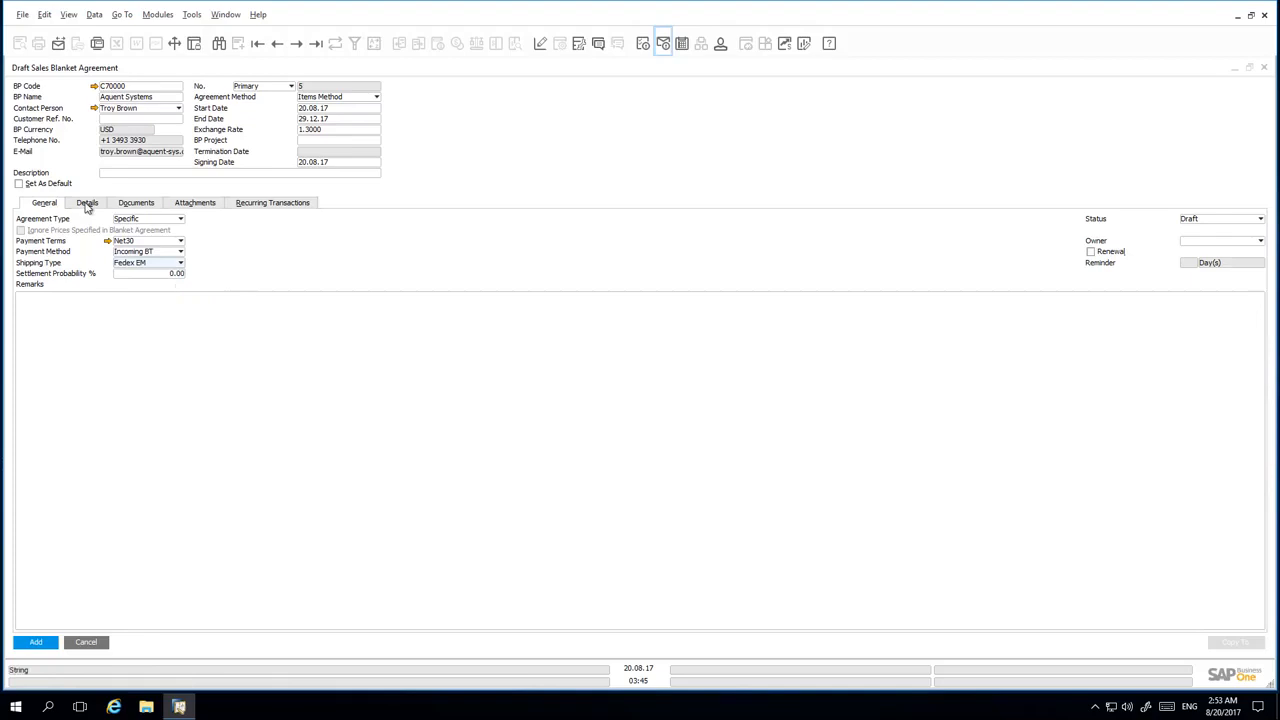
click(92, 203)
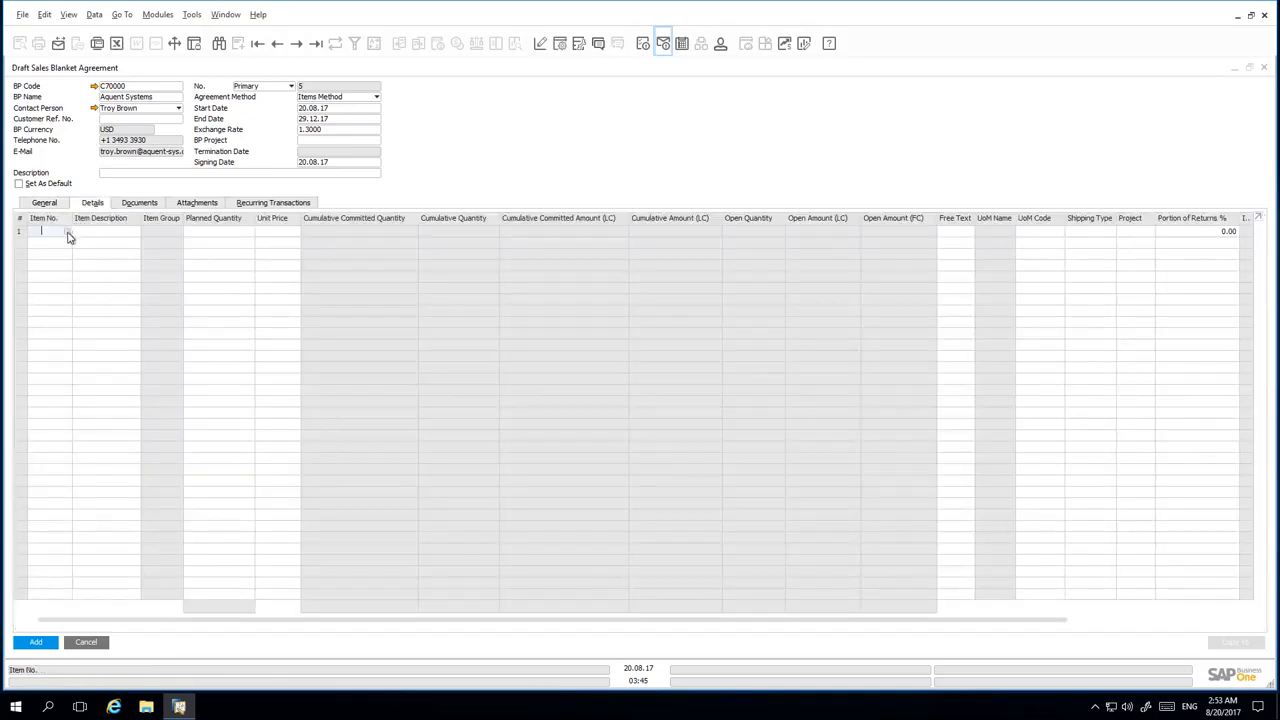
Start entering the first item line on the Details tab.
click(60, 231)
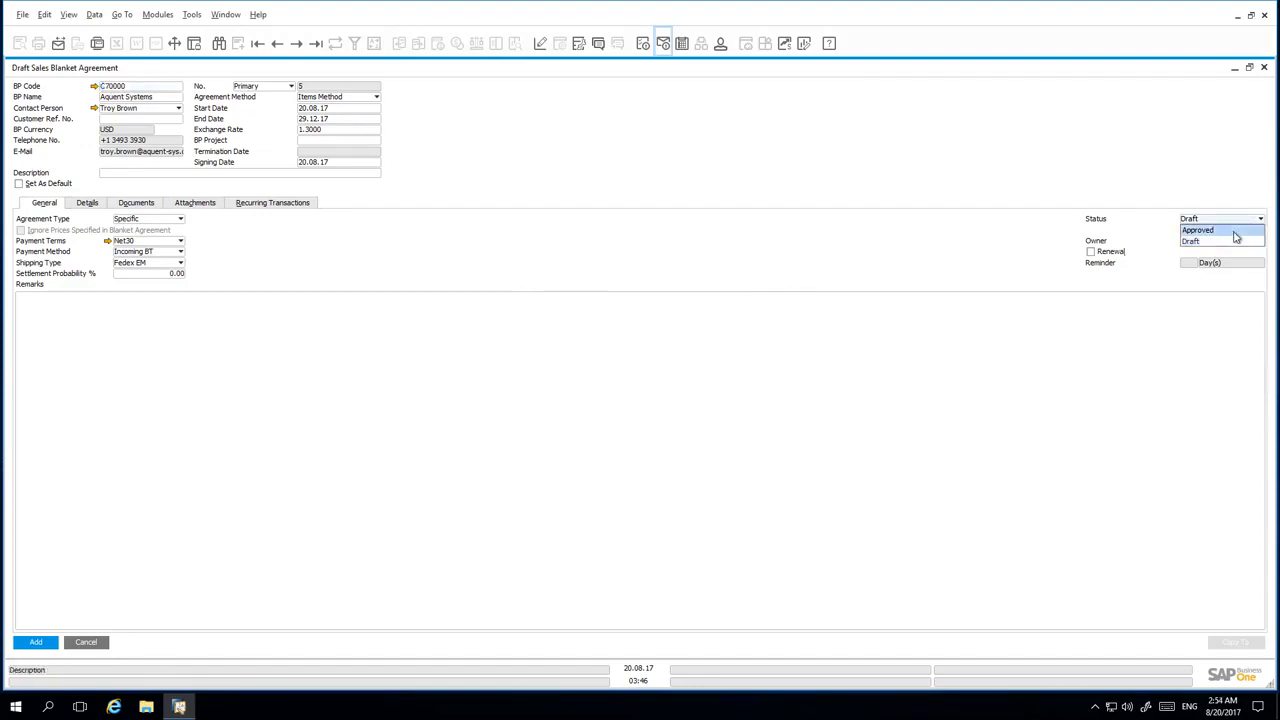
Set the agreement status to Approved and add it.
click(1198, 230)
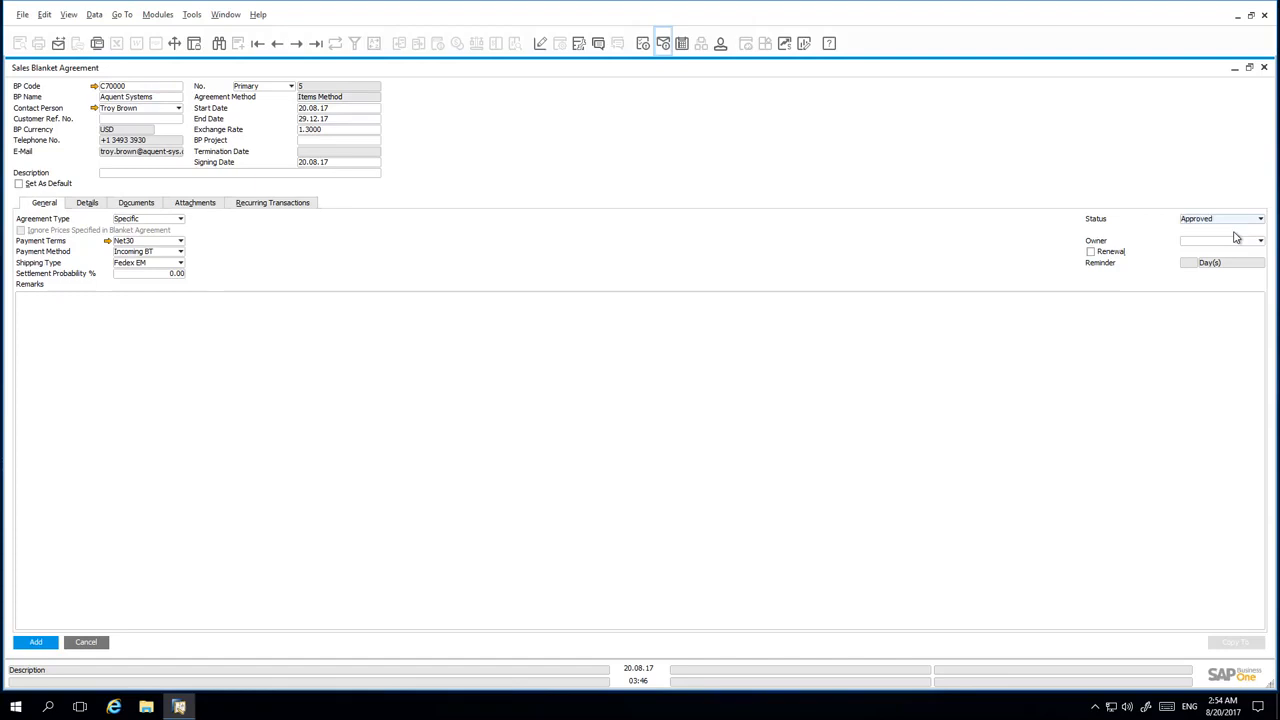
mouse_move(728, 468)
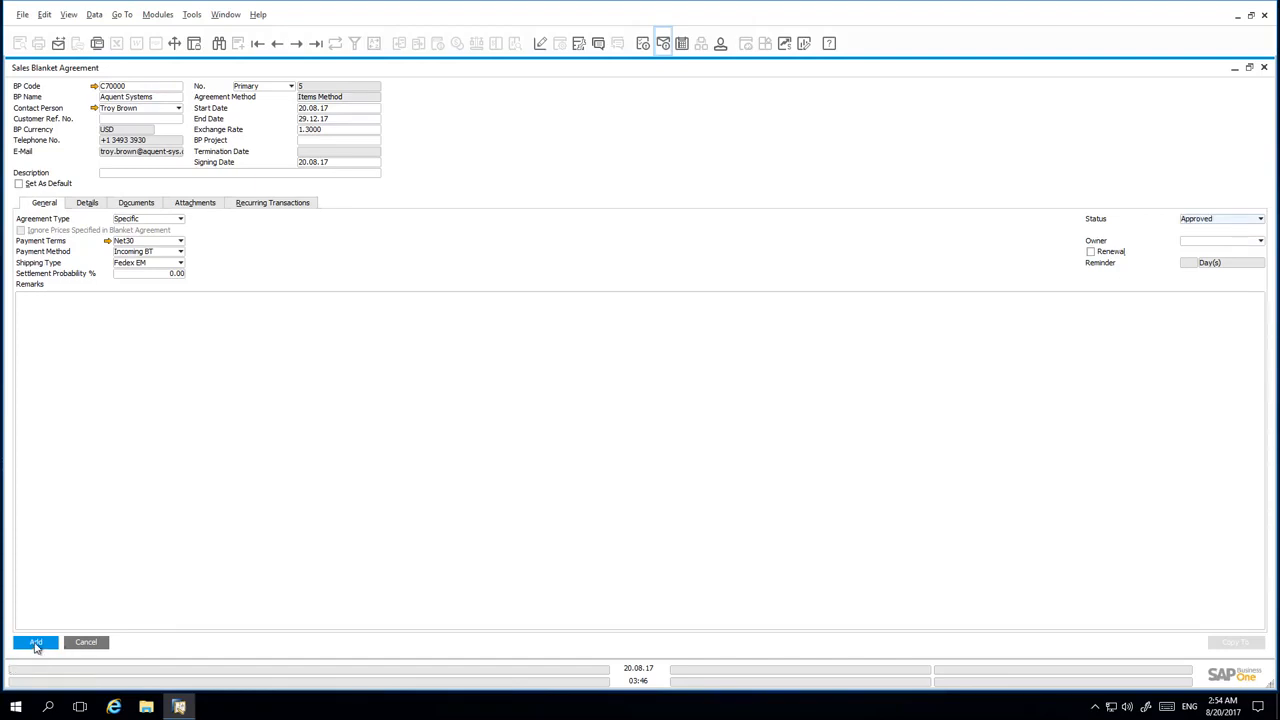
click(35, 642)
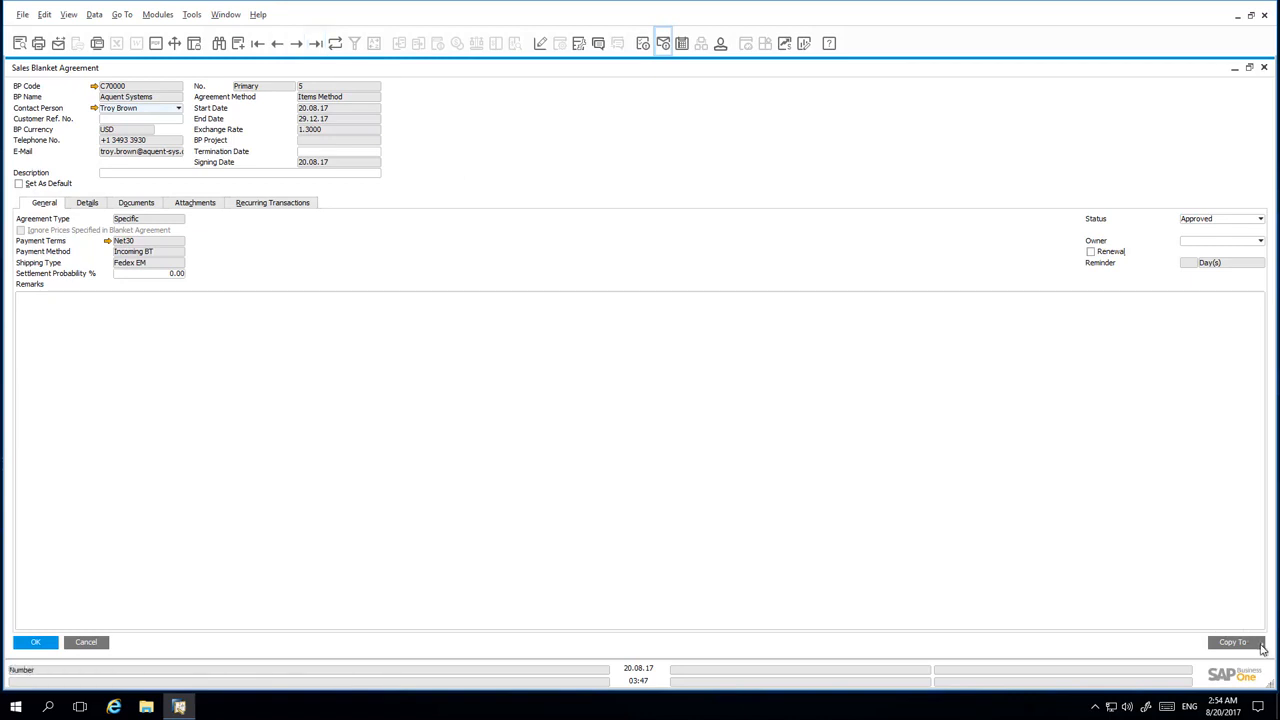
click(1235, 642)
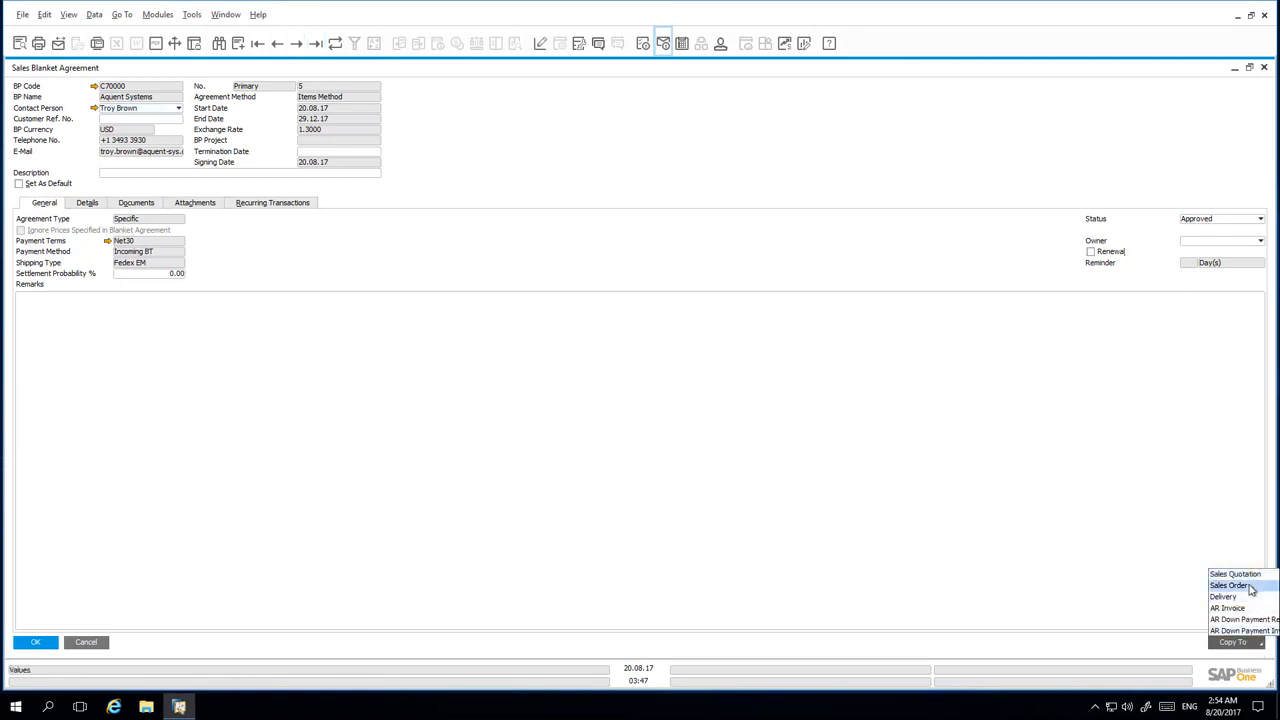
Copy the agreement into a sales order with quantity 50 and apply the delivery date to rows.
click(1231, 585)
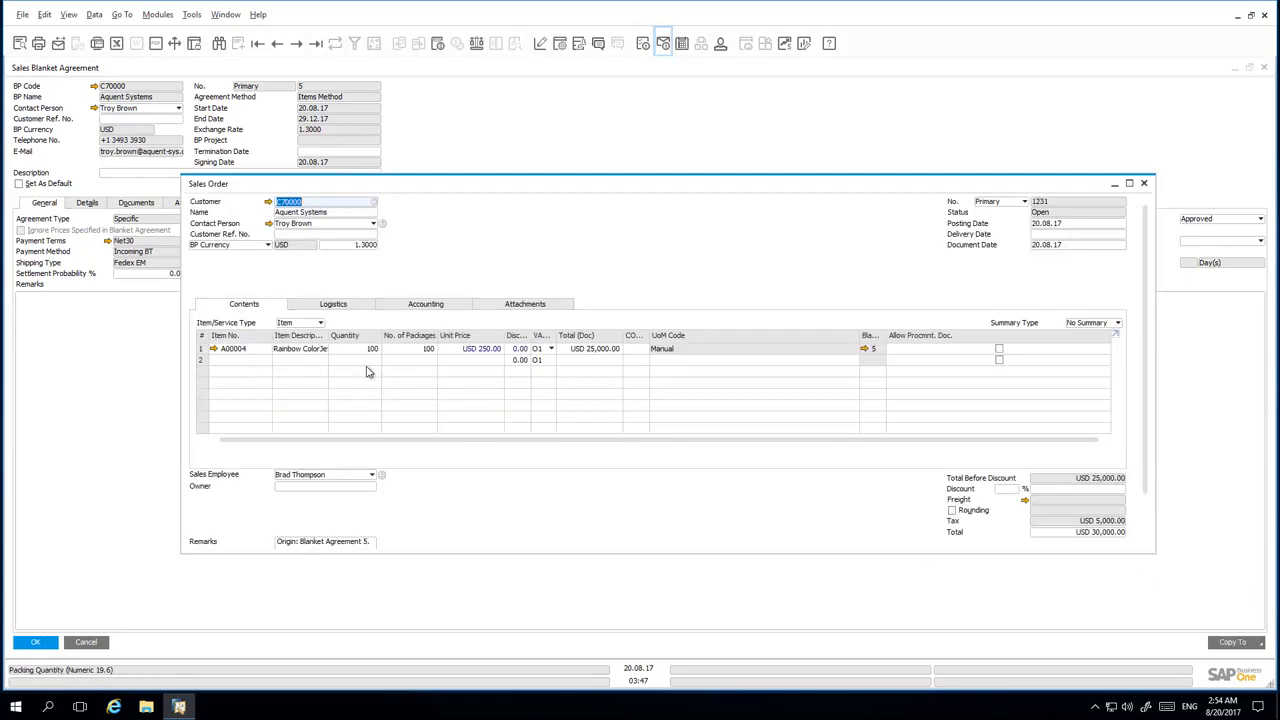
click(365, 348)
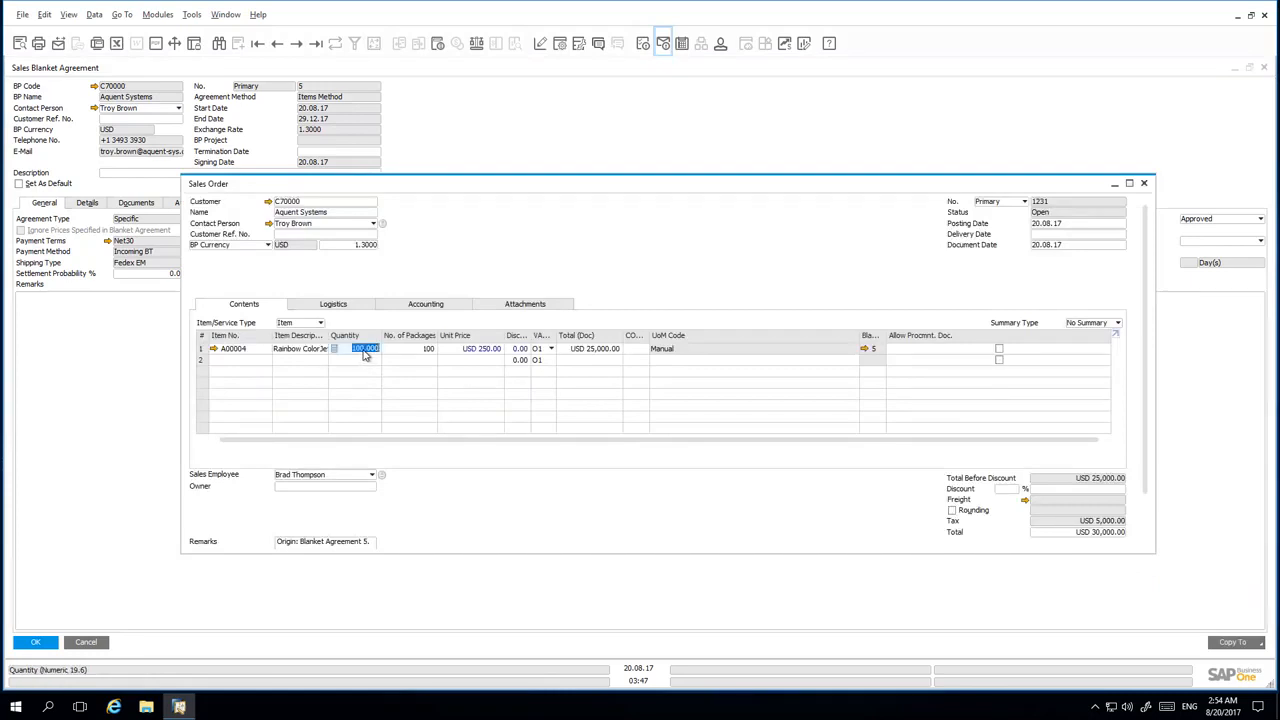
text(50)
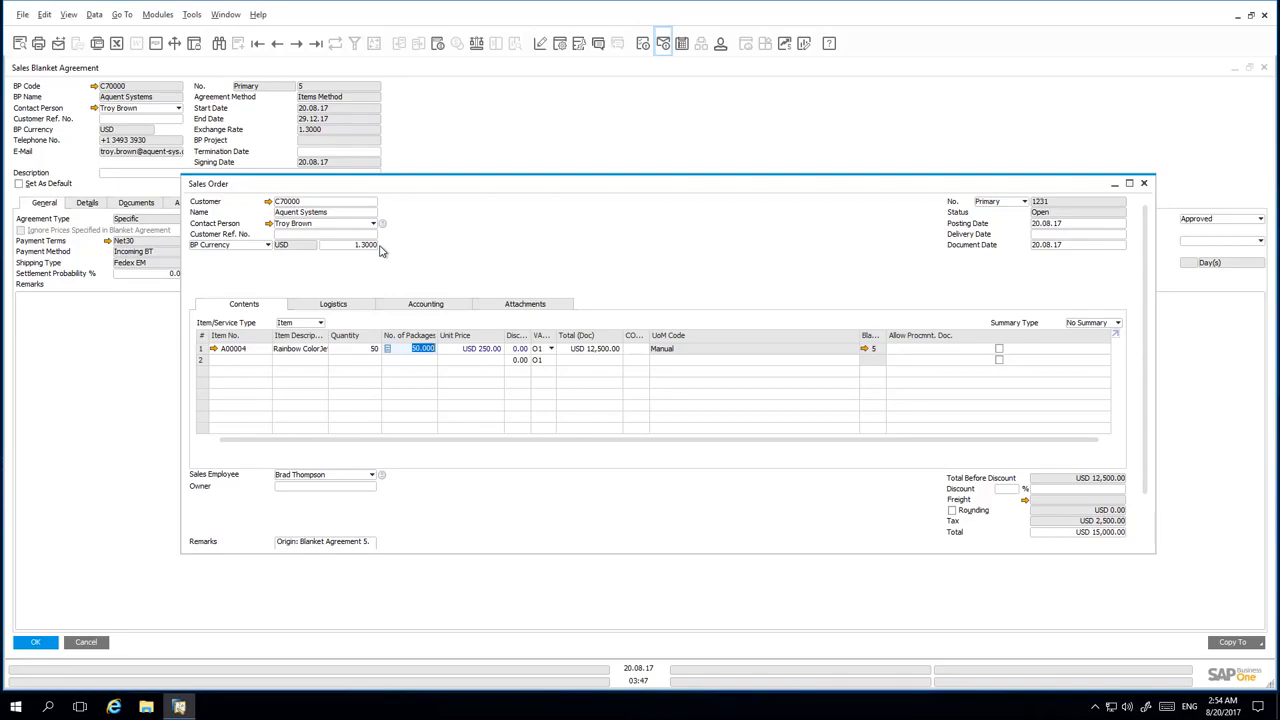
mouse_move(397, 277)
text(08.08.17)
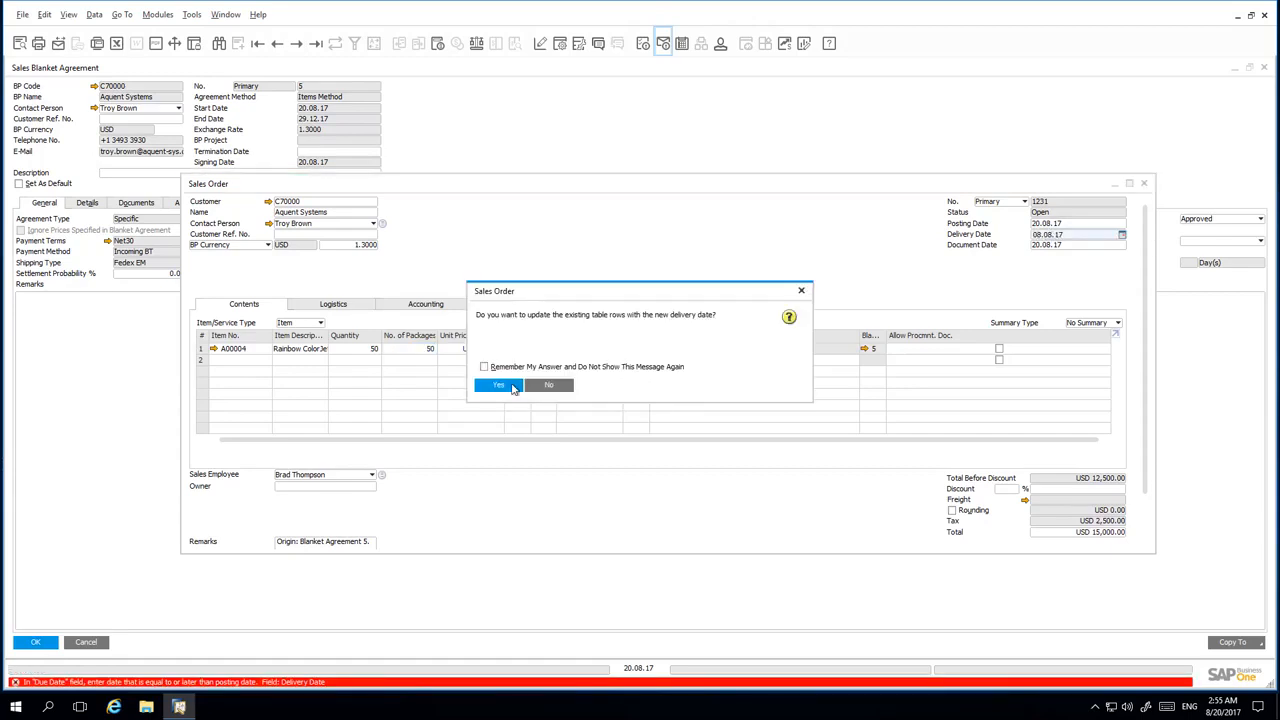
click(499, 386)
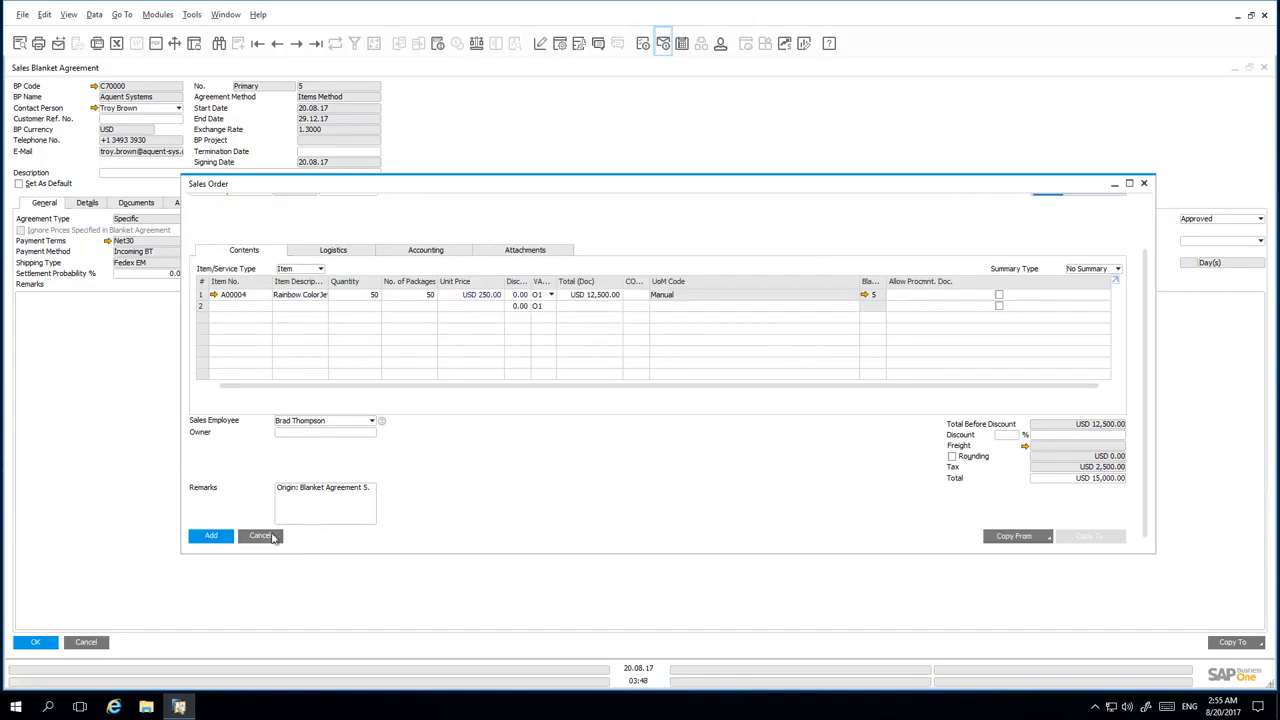
click(210, 535)
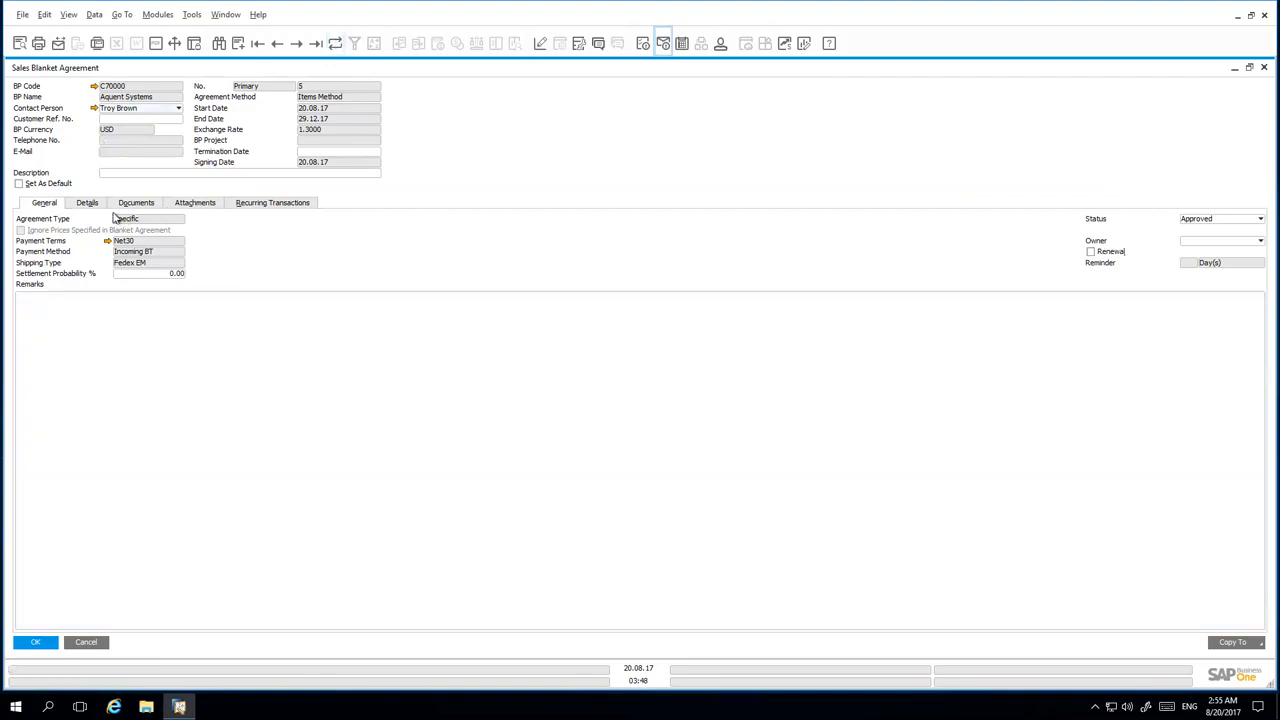
View the item line: 100 planned printers at USD 250, 50 committed.
click(87, 202)
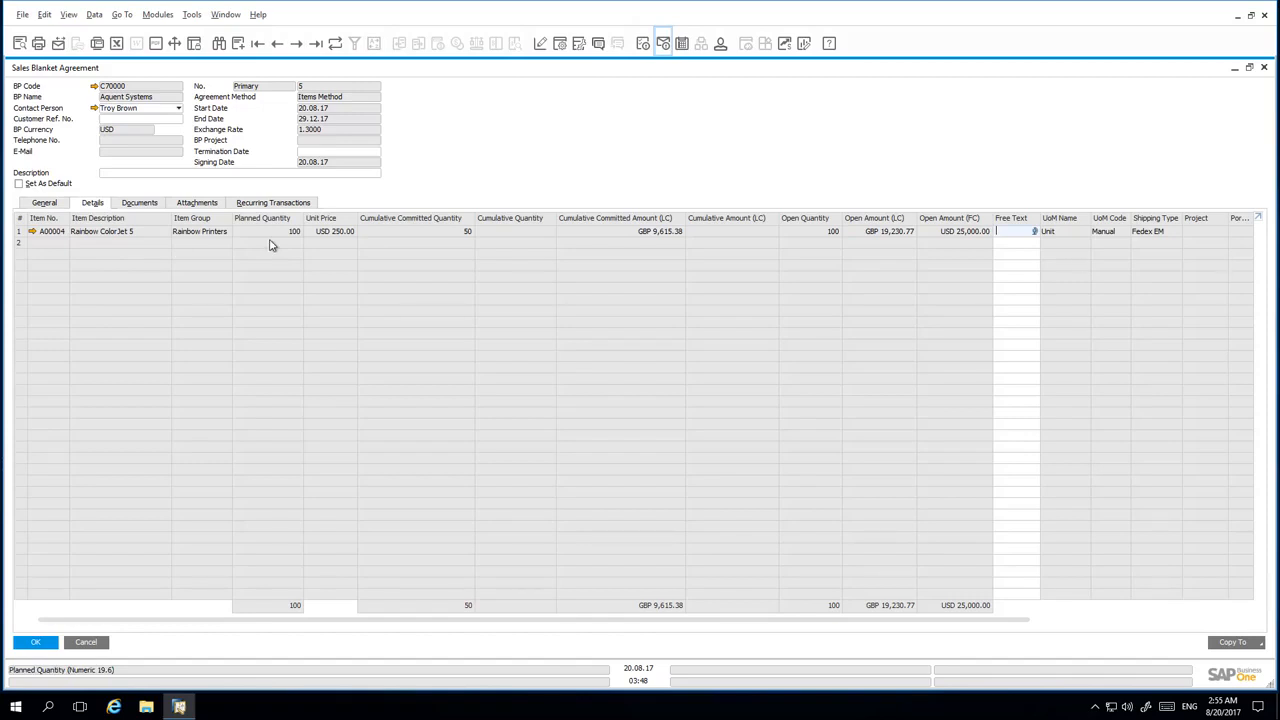
mouse_move(437, 248)
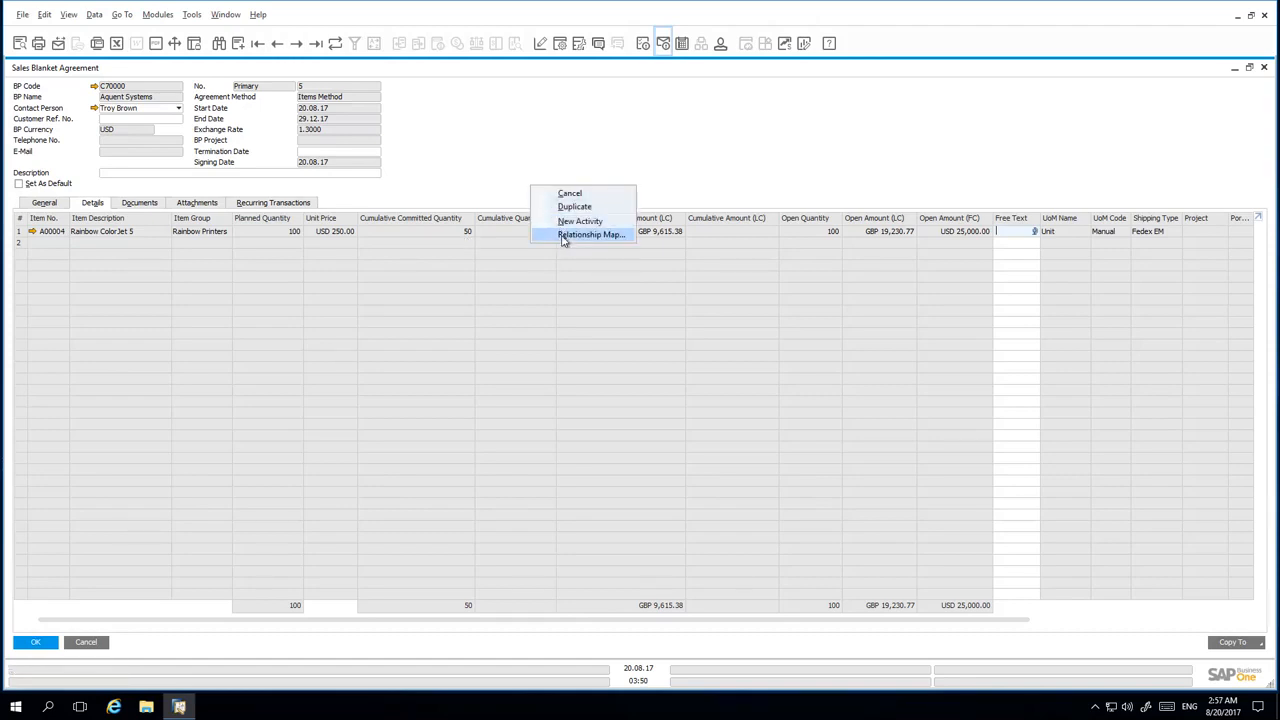
Open sales order 1231 from the relationship map and invoice it, accepting the credit-limit warning.
click(590, 234)
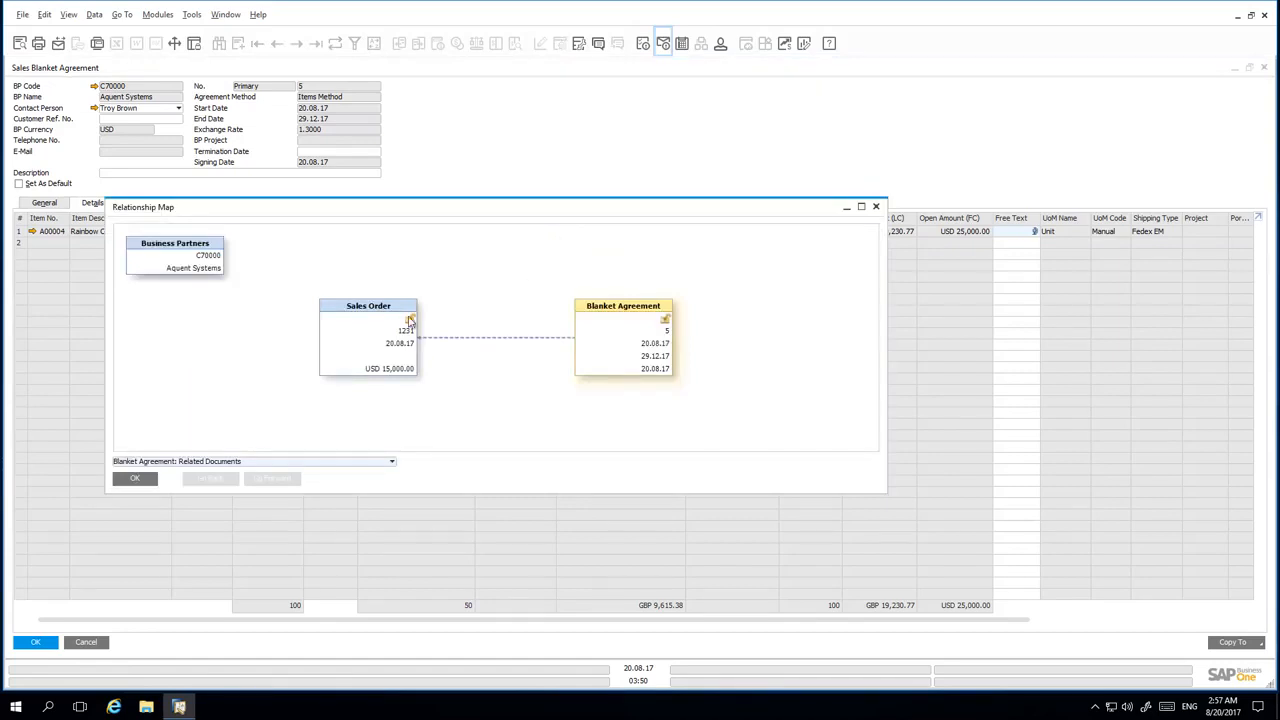
double_click(368, 305)
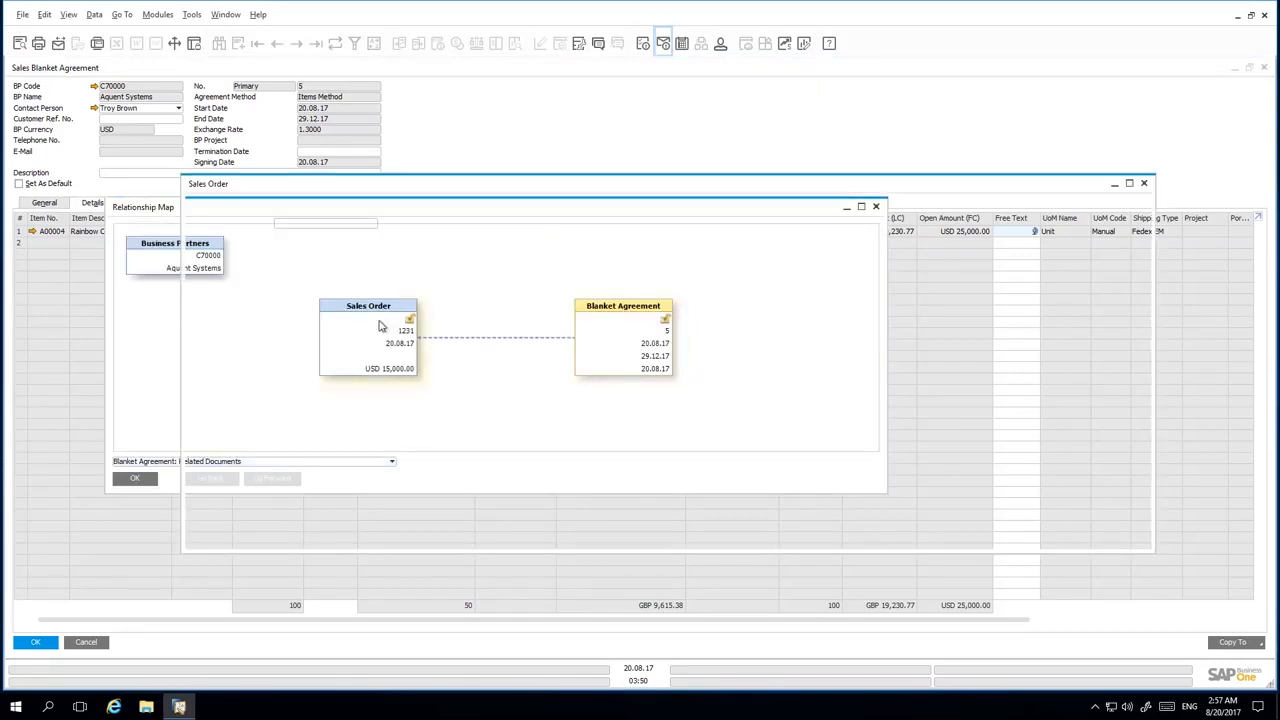
double_click(368, 305)
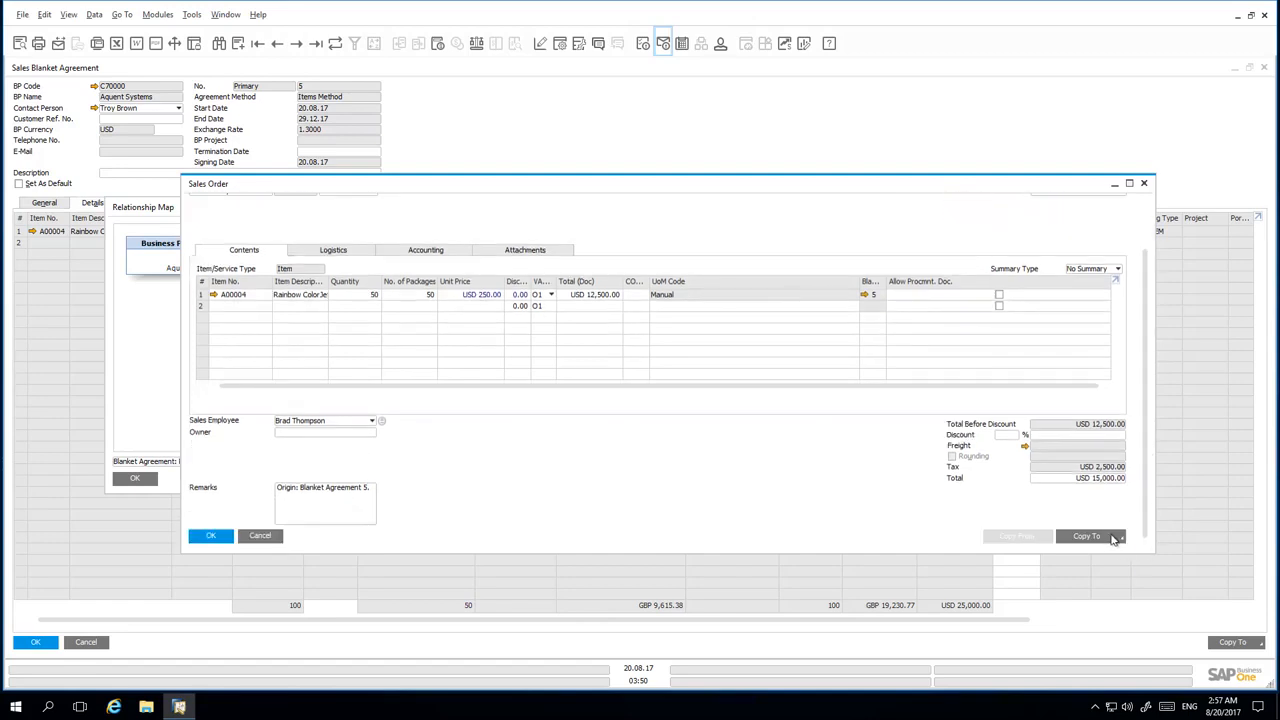
click(1086, 536)
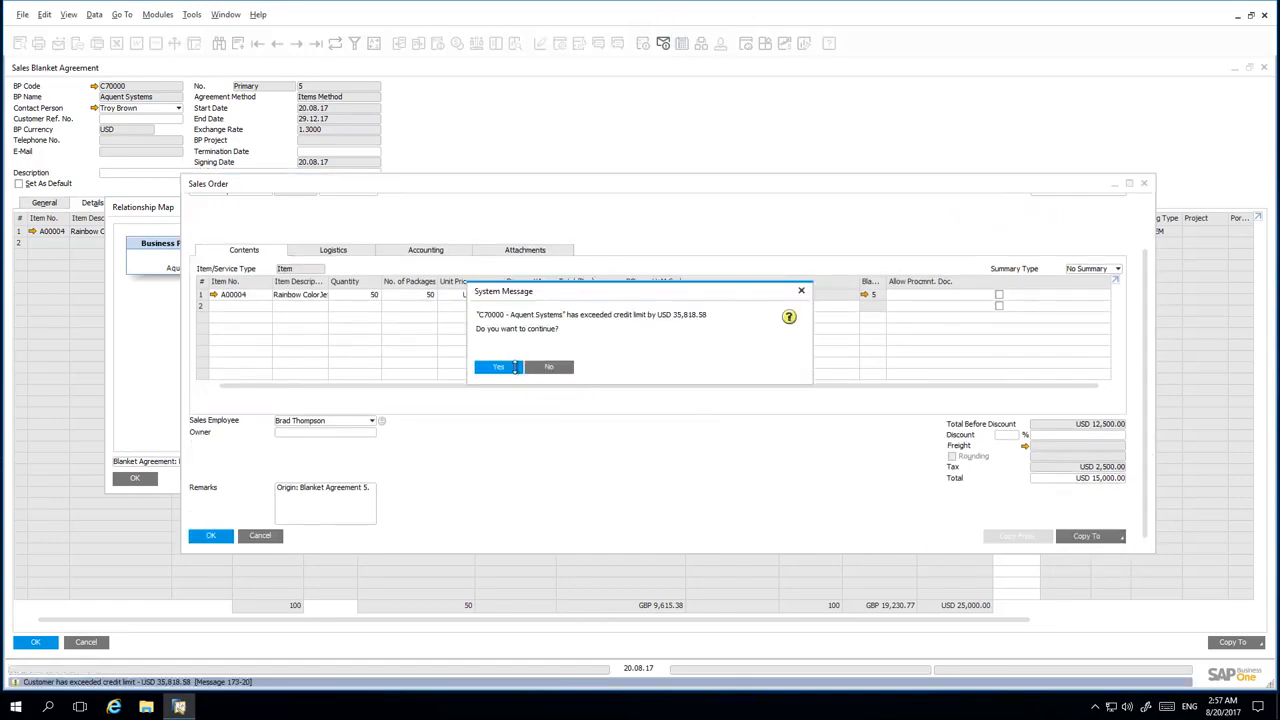
click(497, 366)
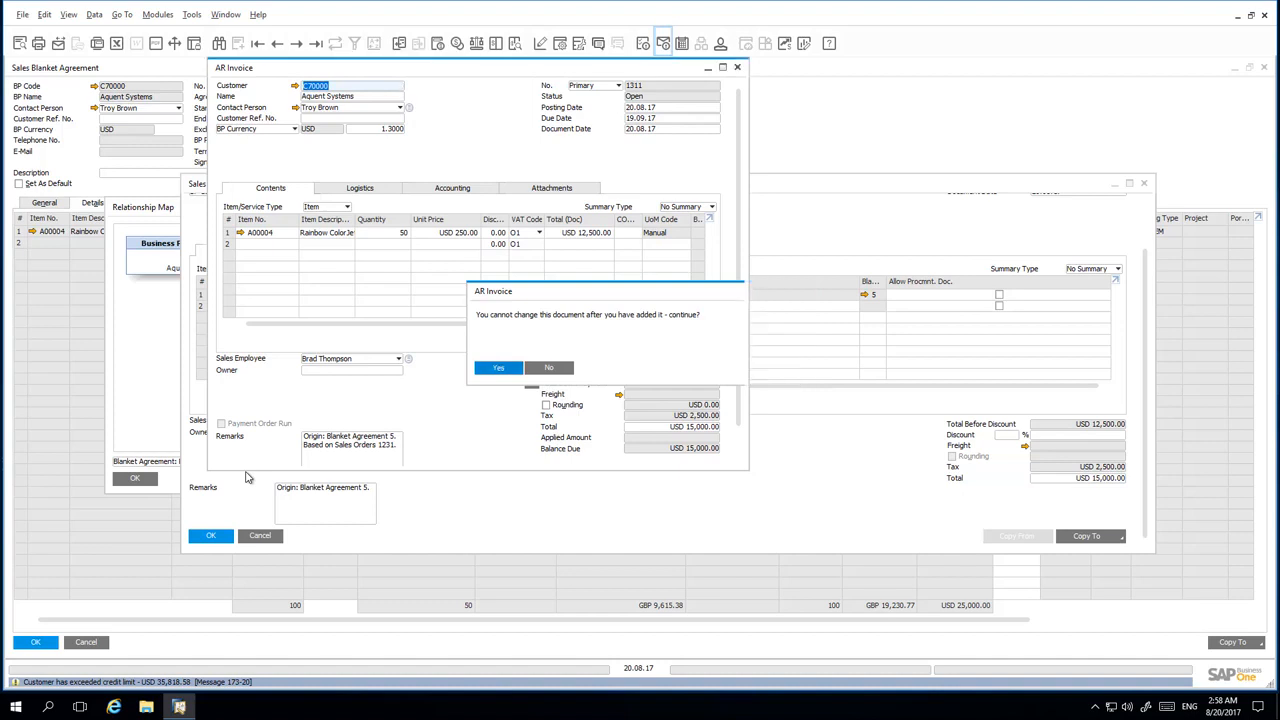
click(498, 367)
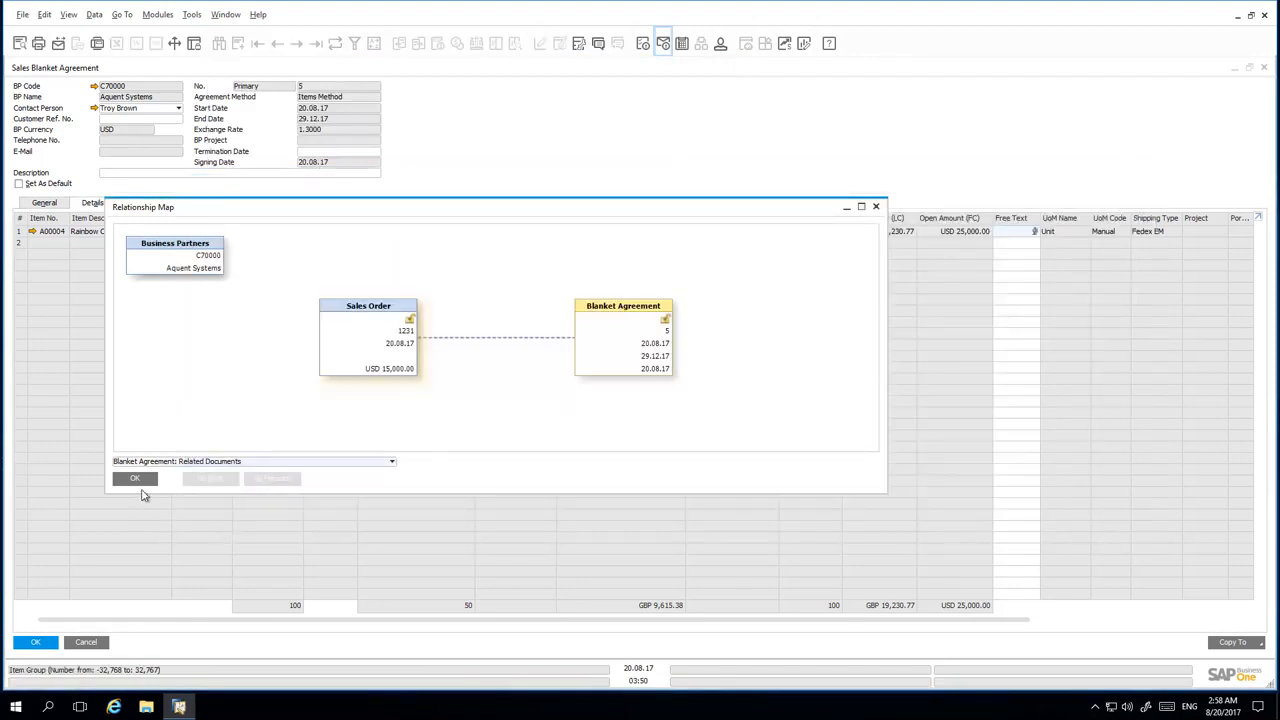
Close the relationship map and refresh the blanket agreement record.
click(135, 478)
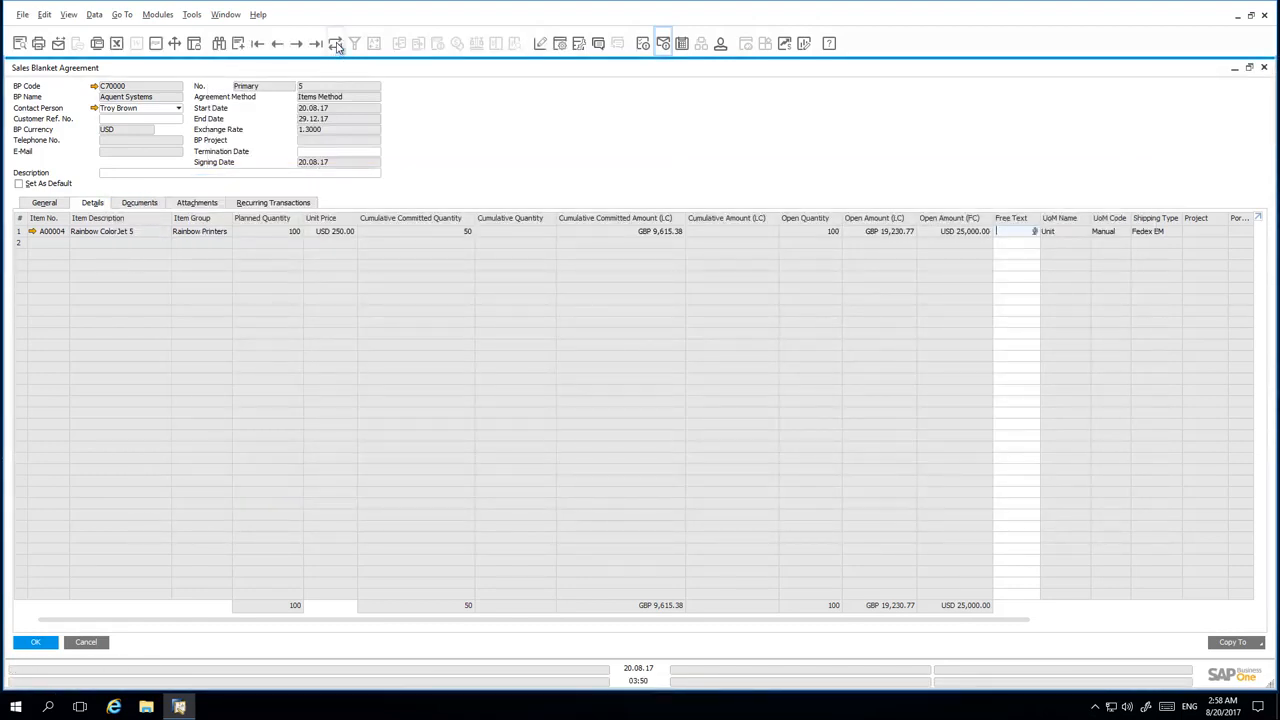
click(335, 43)
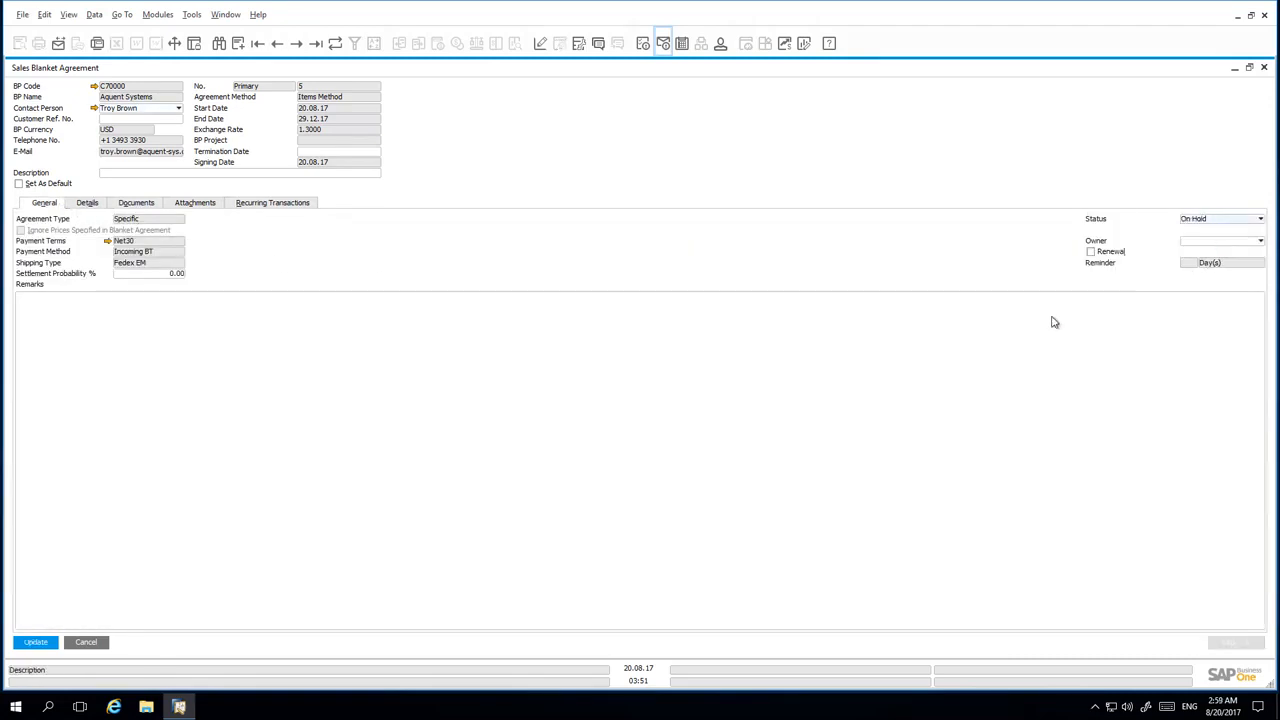
Save the On Hold status, then enter exchange rate 1.2, quantity 150 and unit price 225.
click(35, 641)
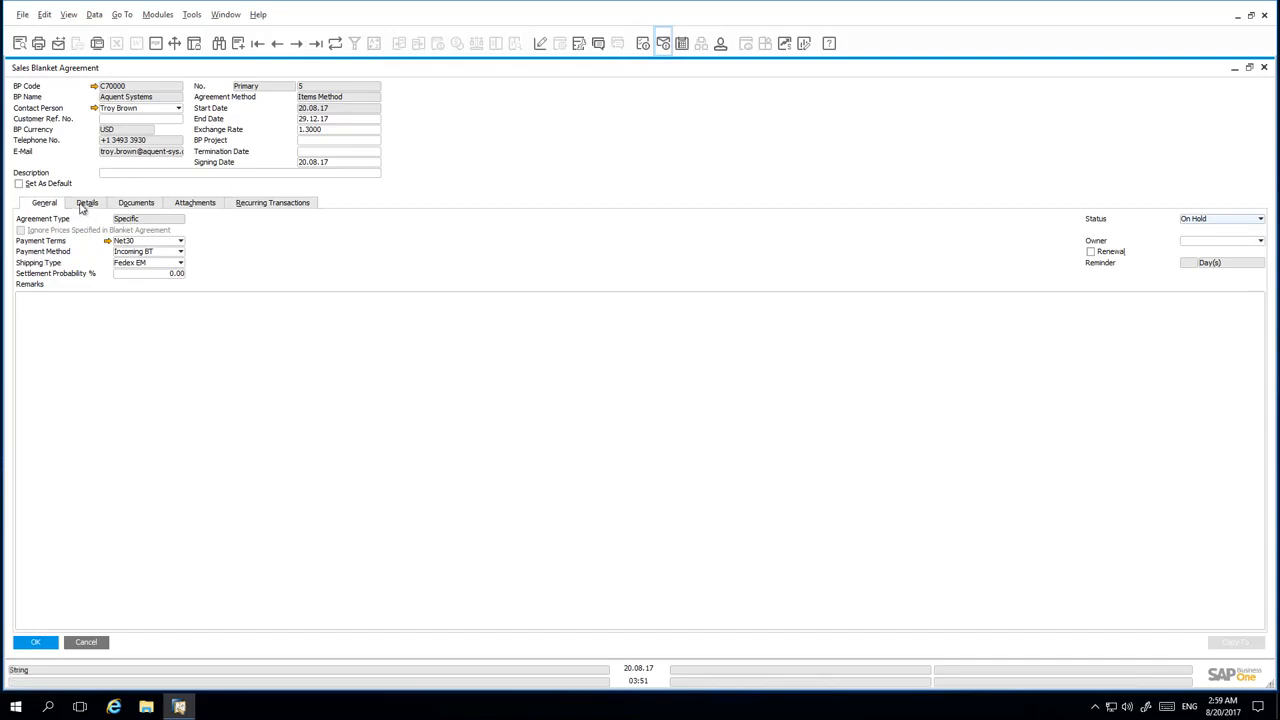
click(92, 203)
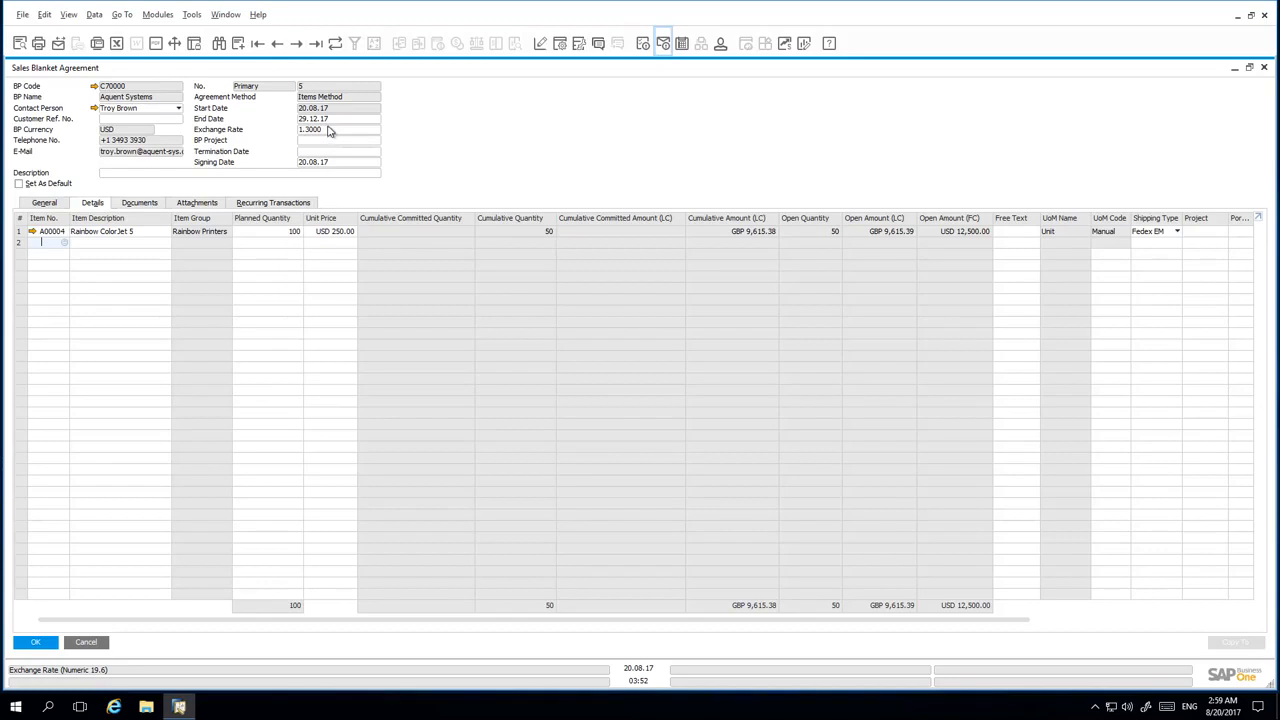
click(338, 129)
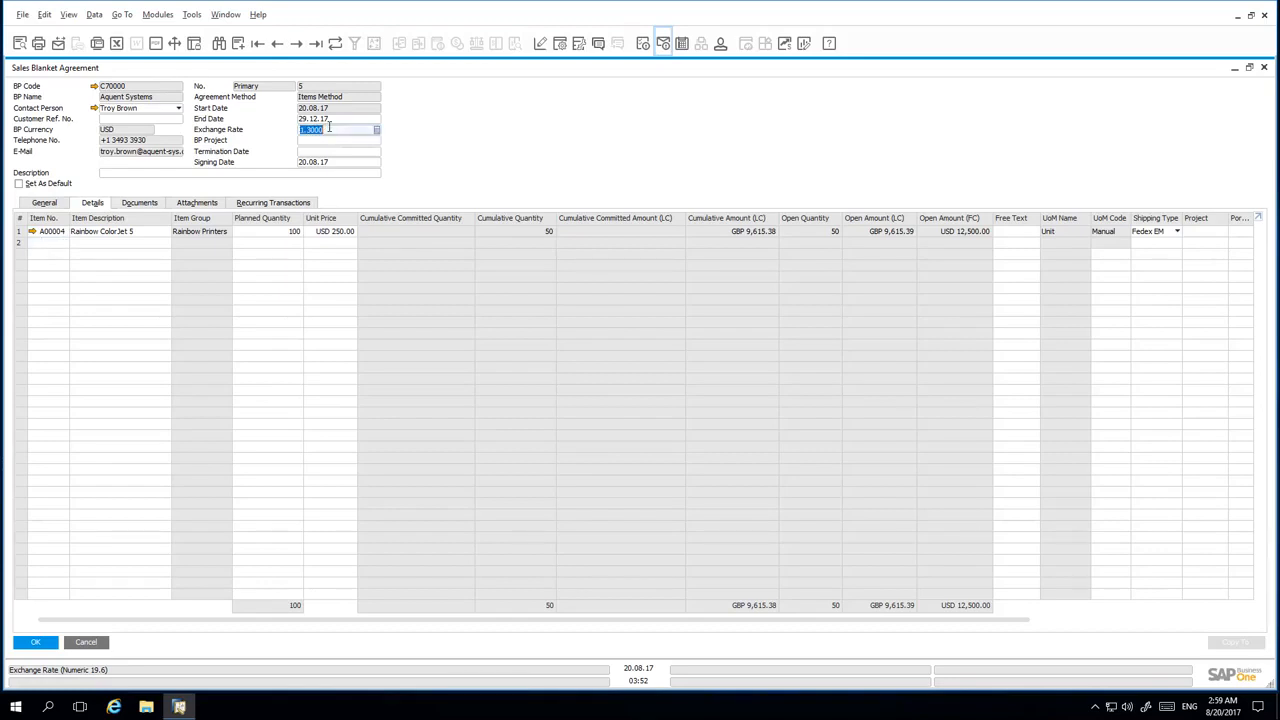
text(1.2)
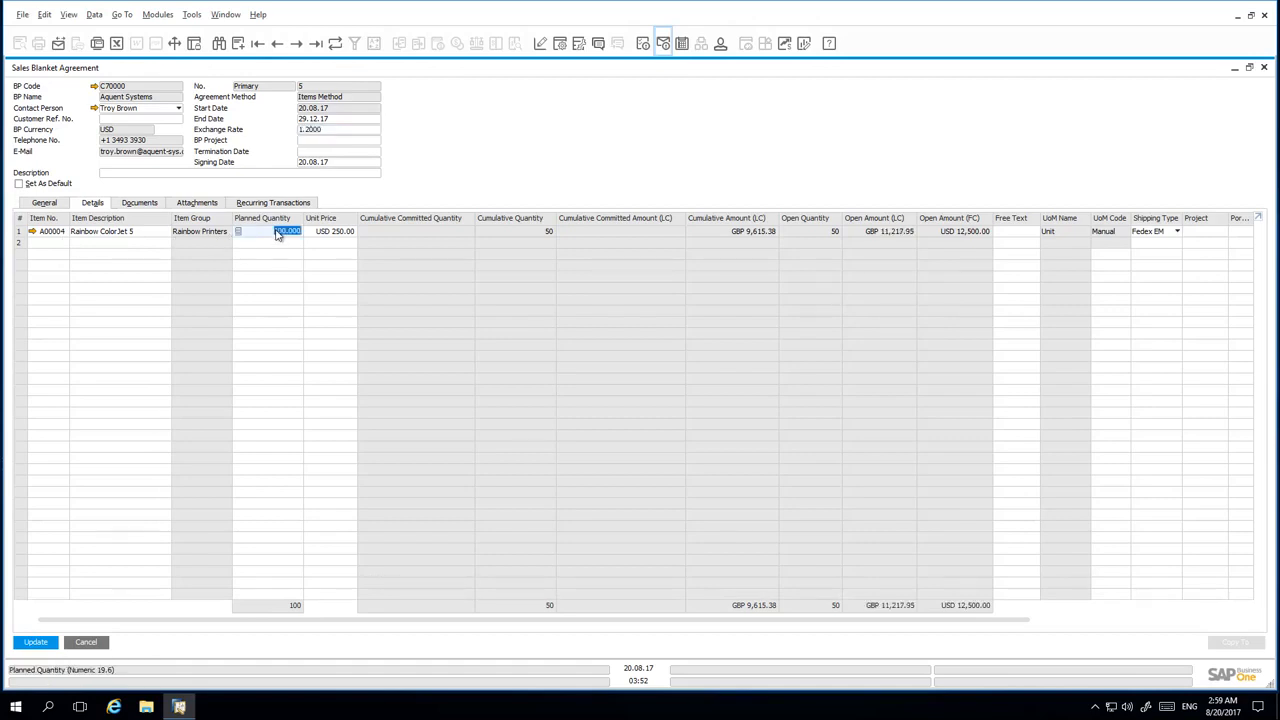
text(150)
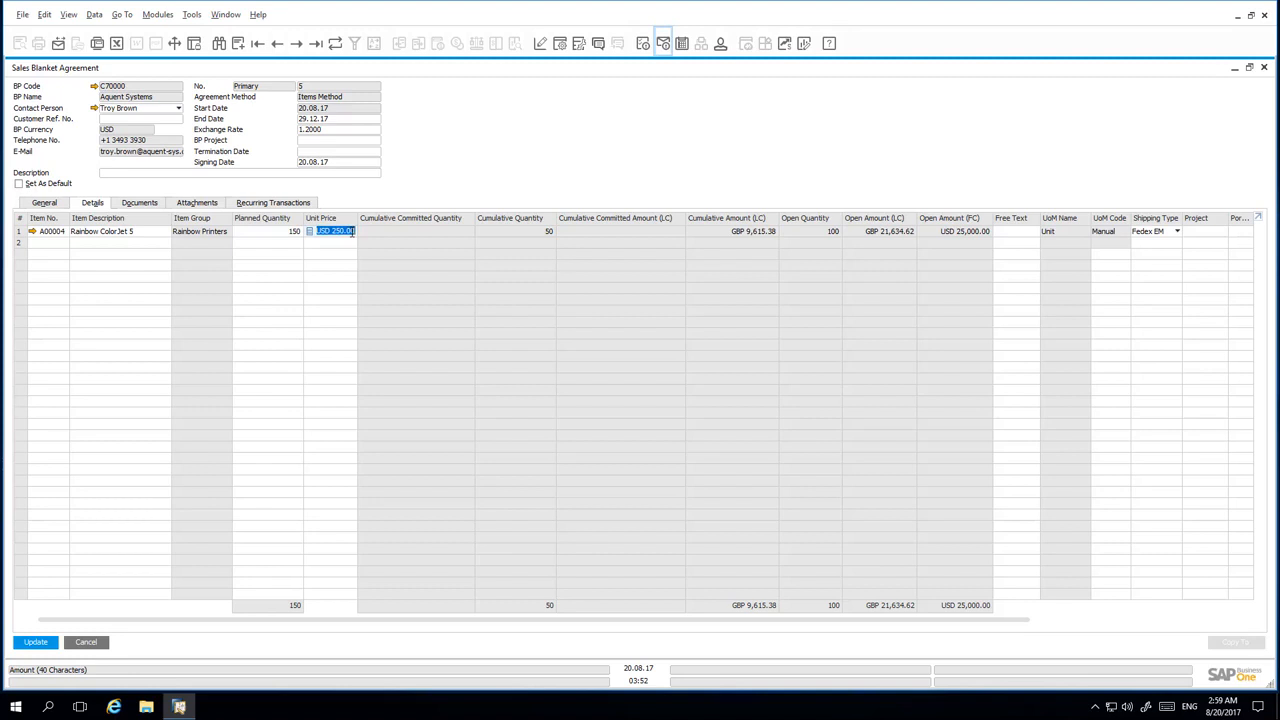
text(225)
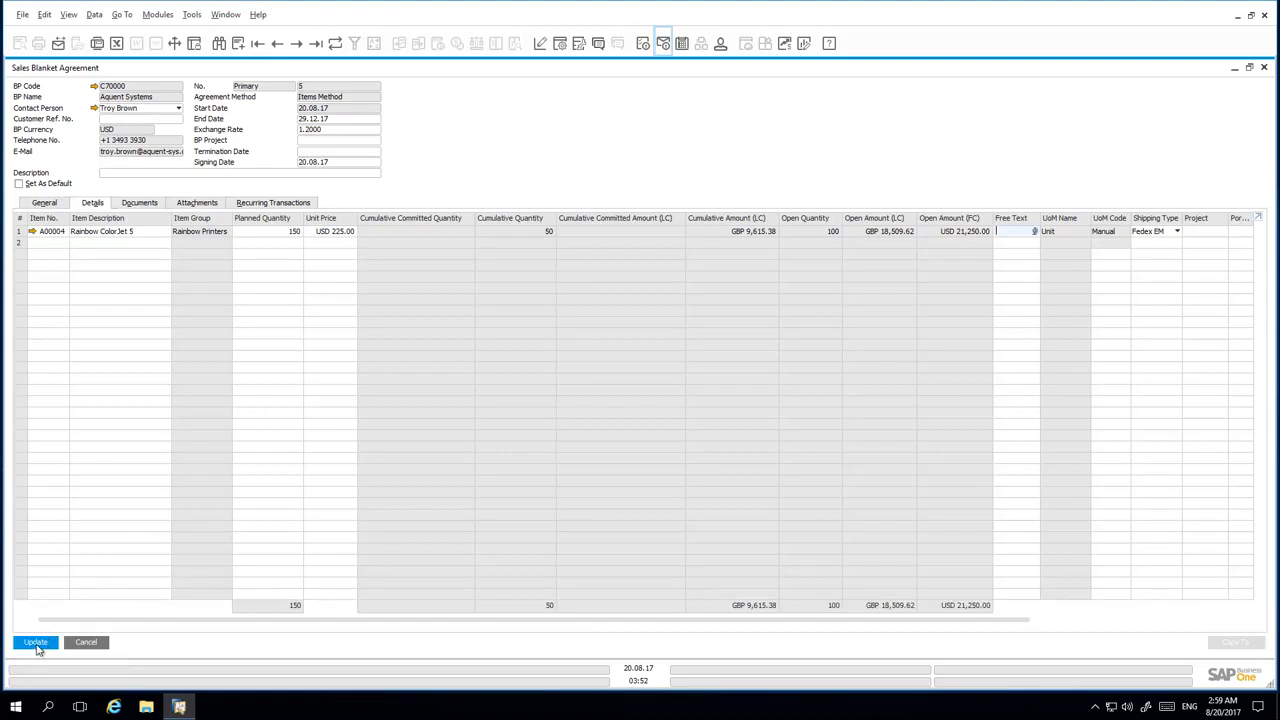
Save the renegotiated Aquent Systems agreement, then set its status back to Approved and save.
click(35, 642)
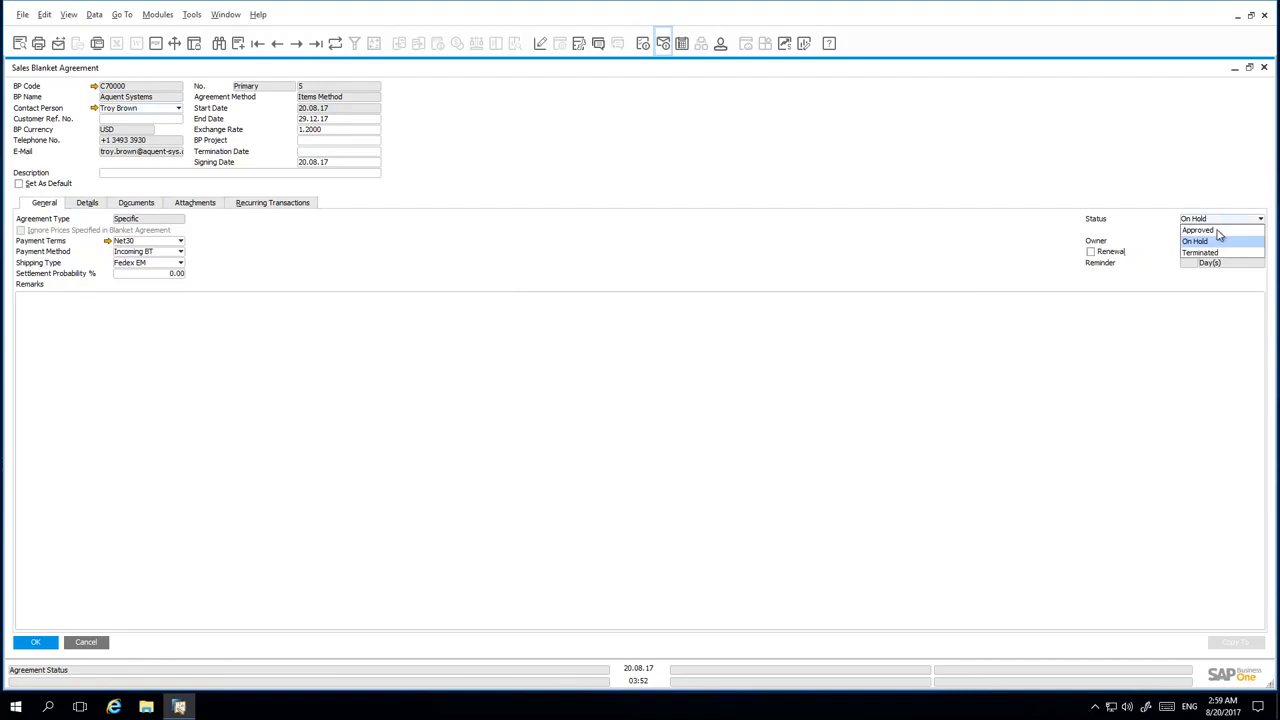
click(1199, 230)
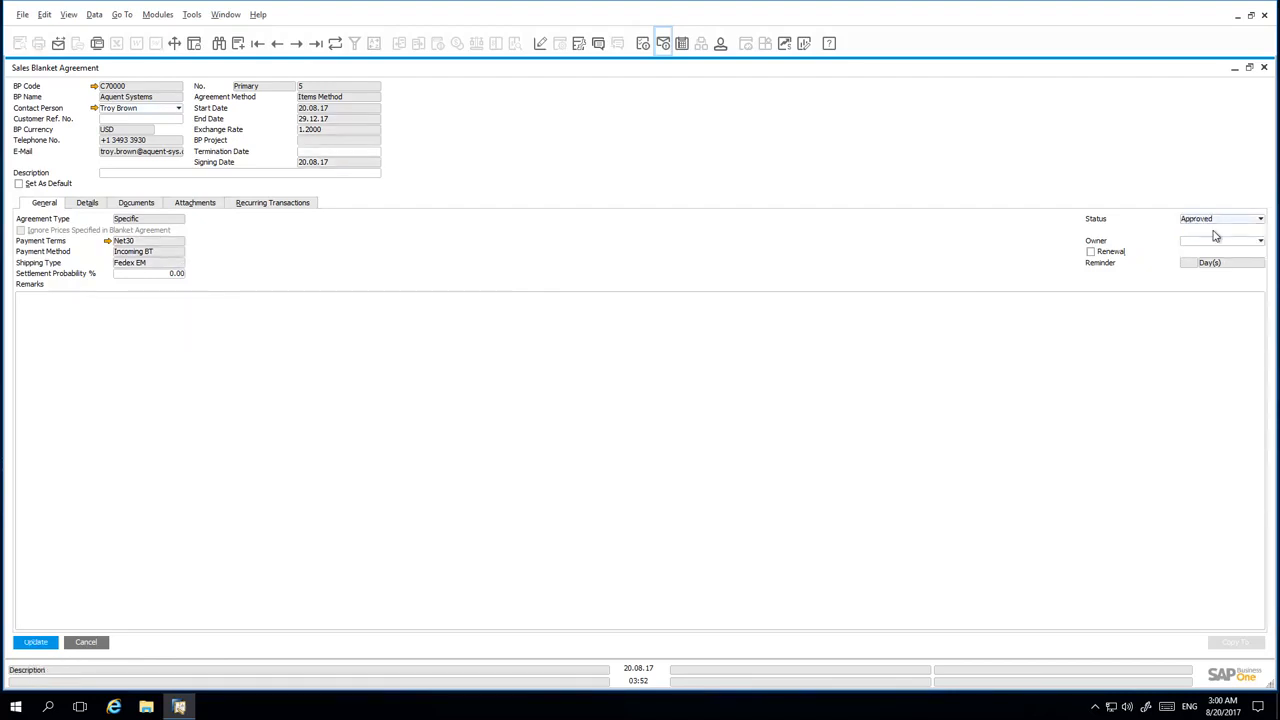
click(35, 642)
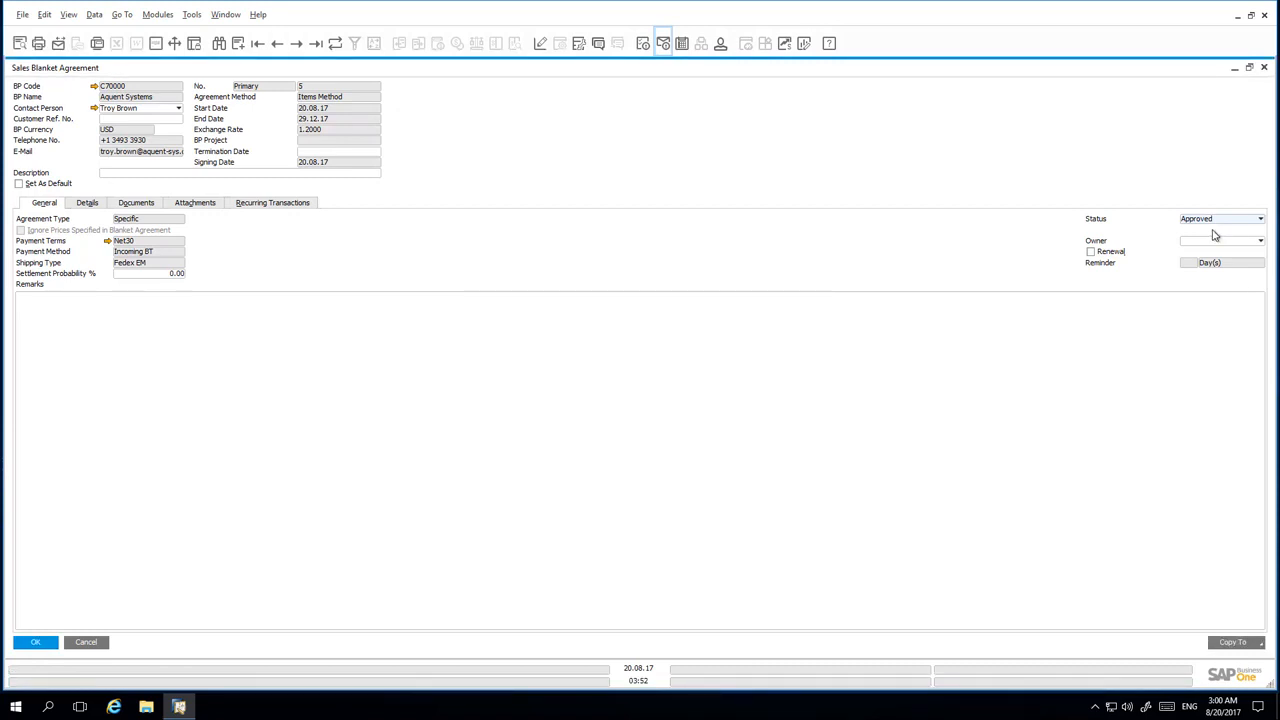
click(1232, 642)
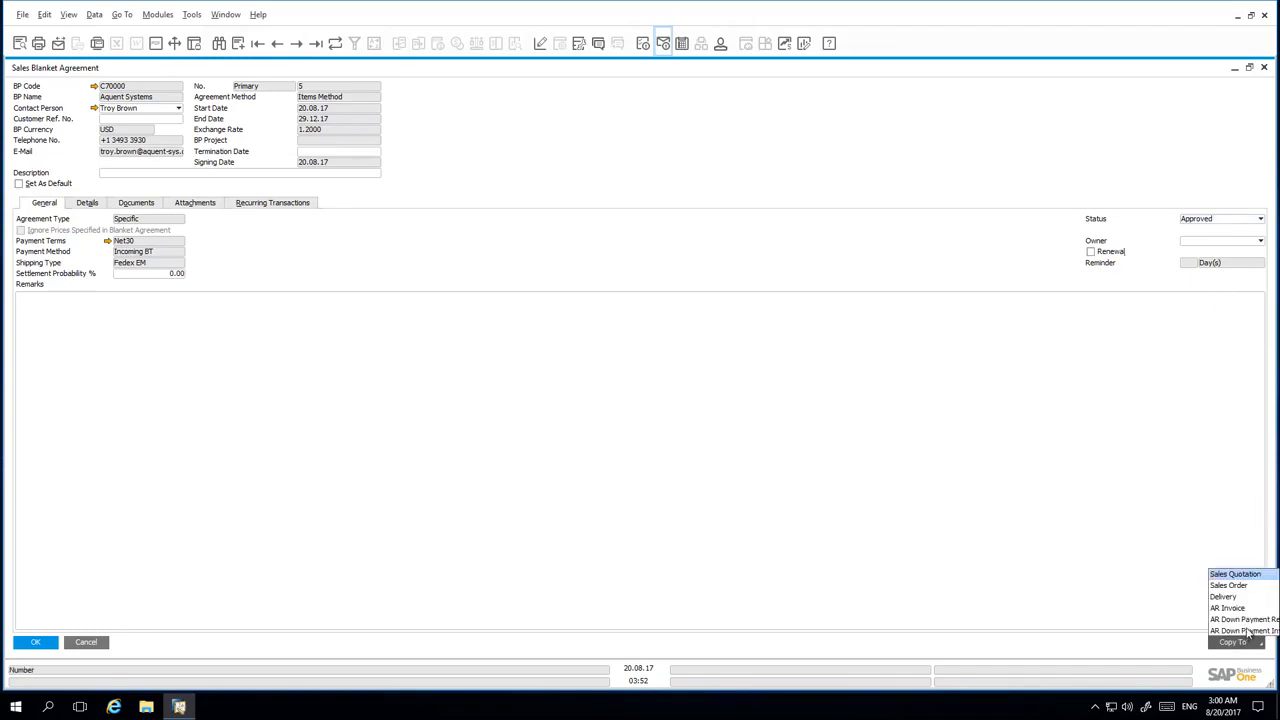
Copy the agreement to an AR invoice for 100 printers totalling USD 27,000, accepting the credit-limit warning.
click(1228, 607)
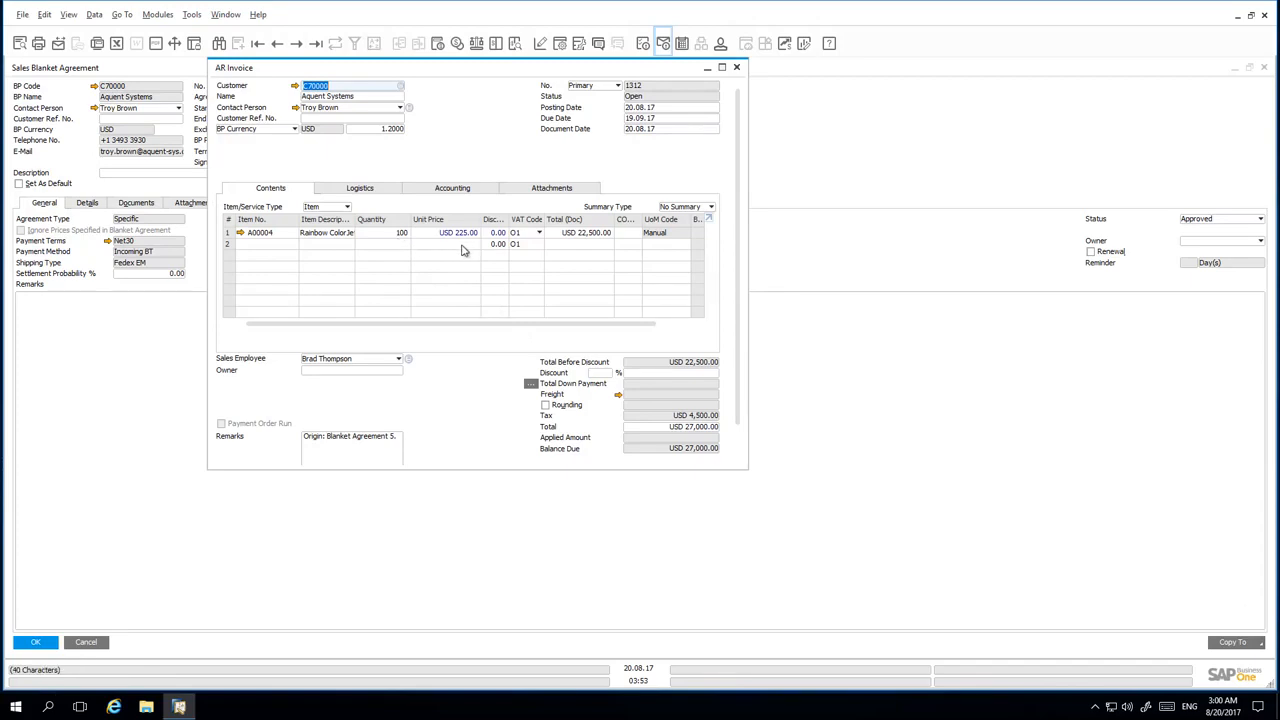
mouse_move(470, 248)
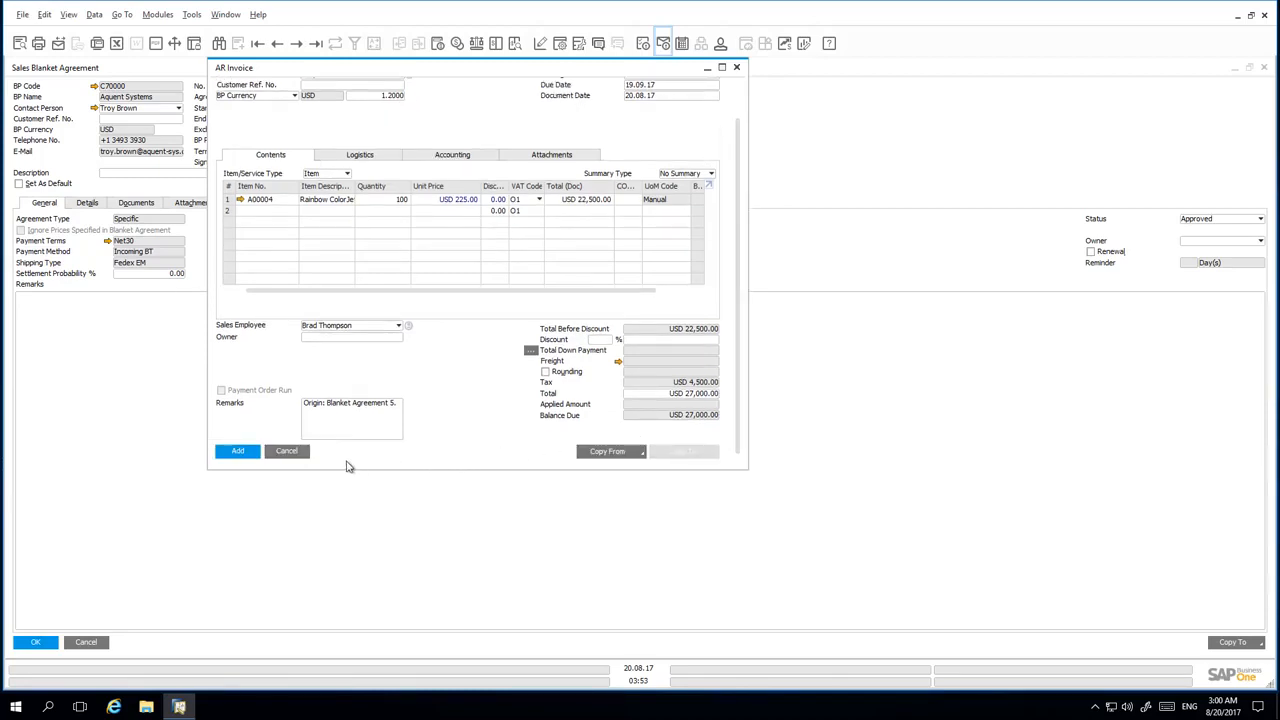
click(237, 450)
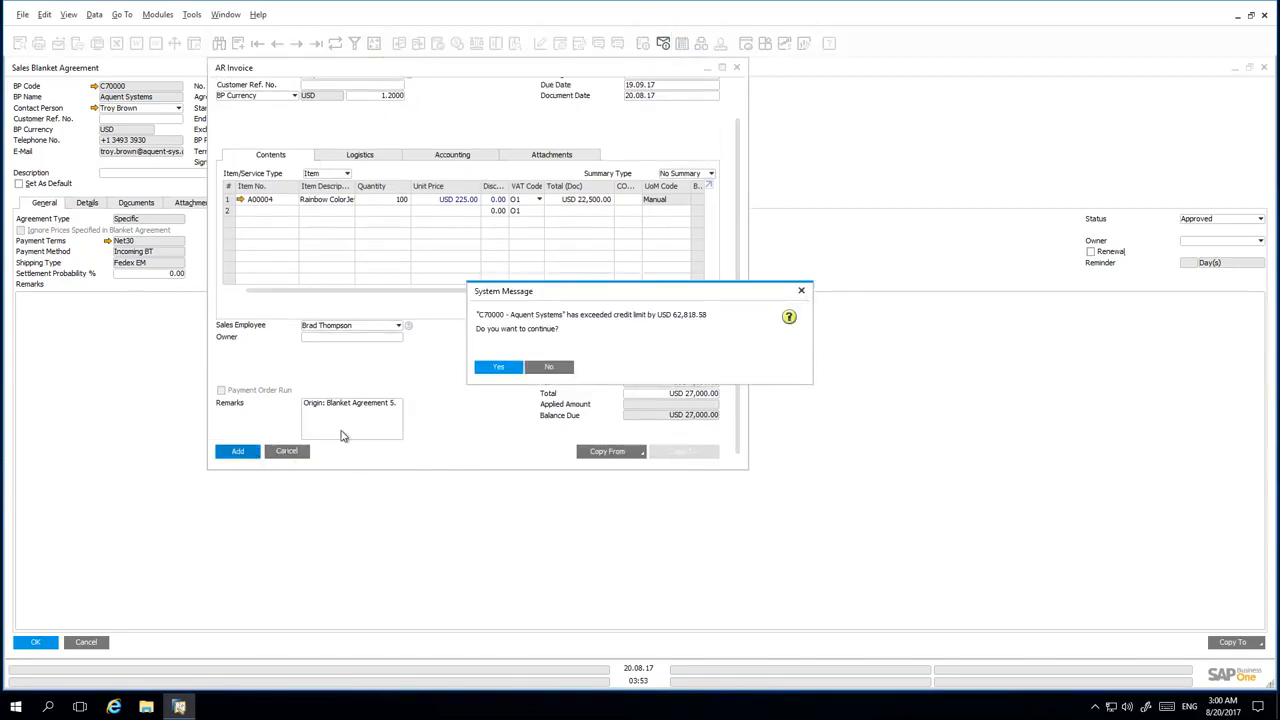
click(498, 366)
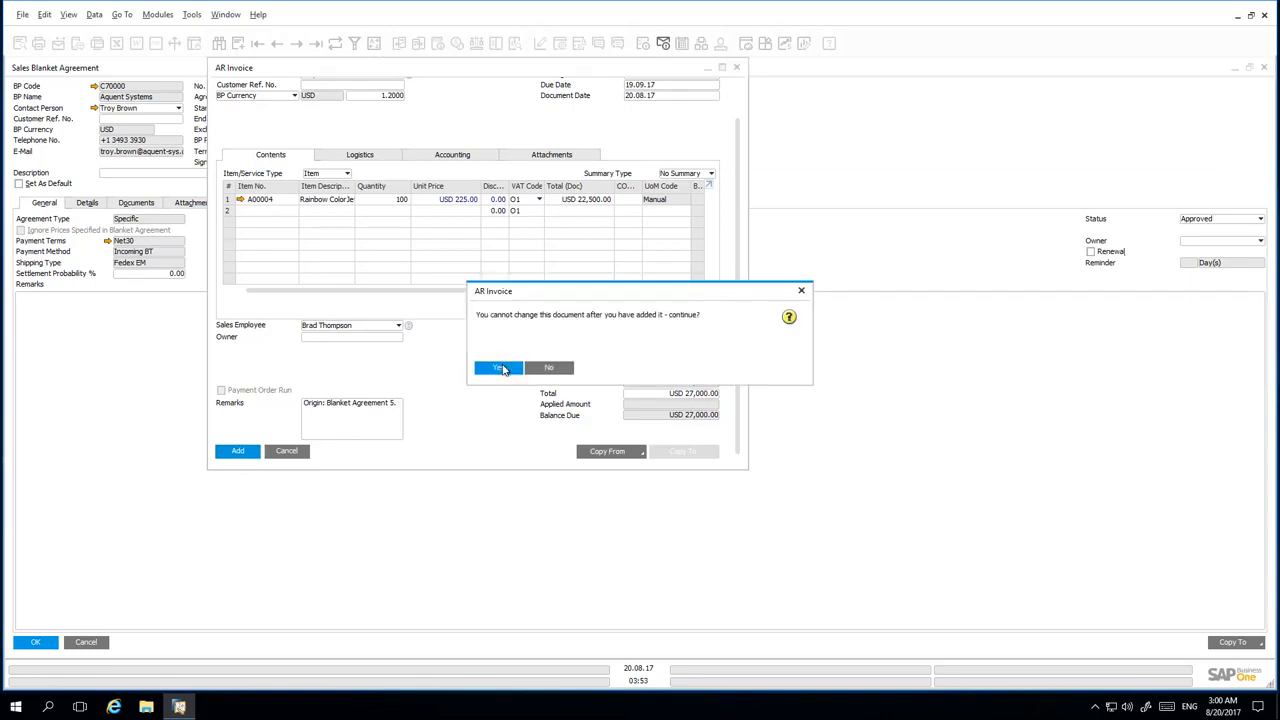
click(497, 368)
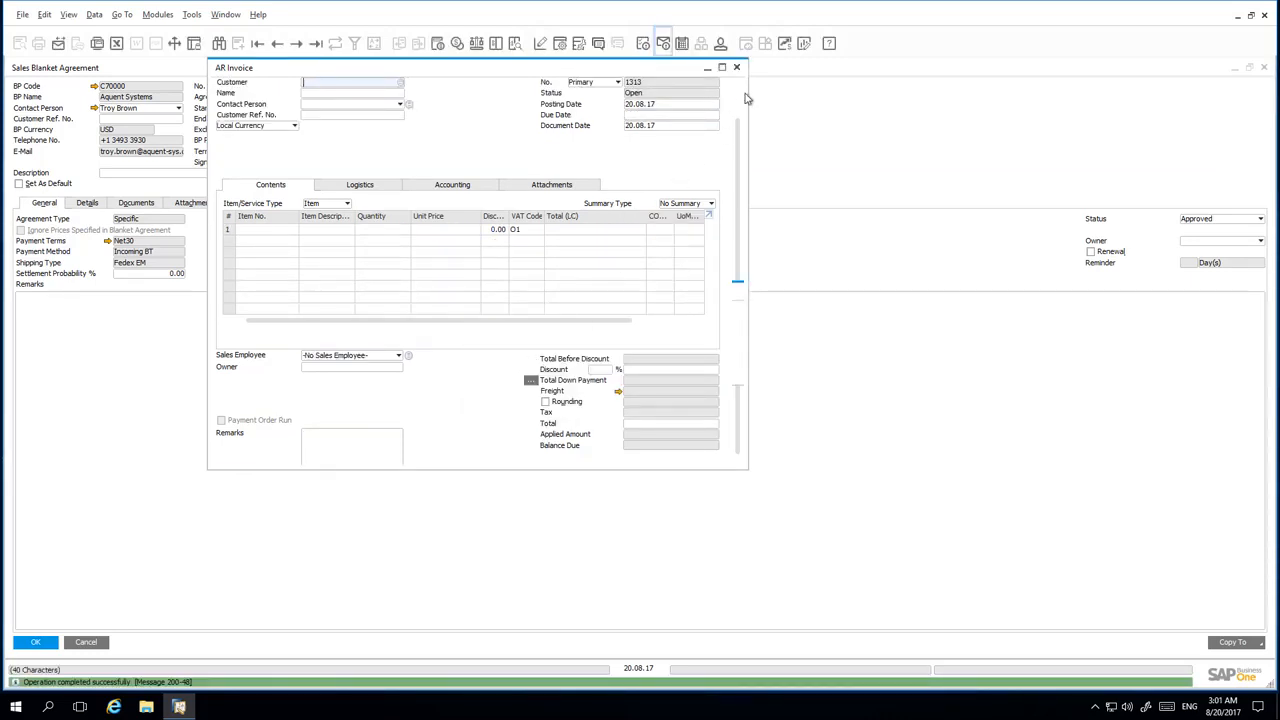
click(737, 67)
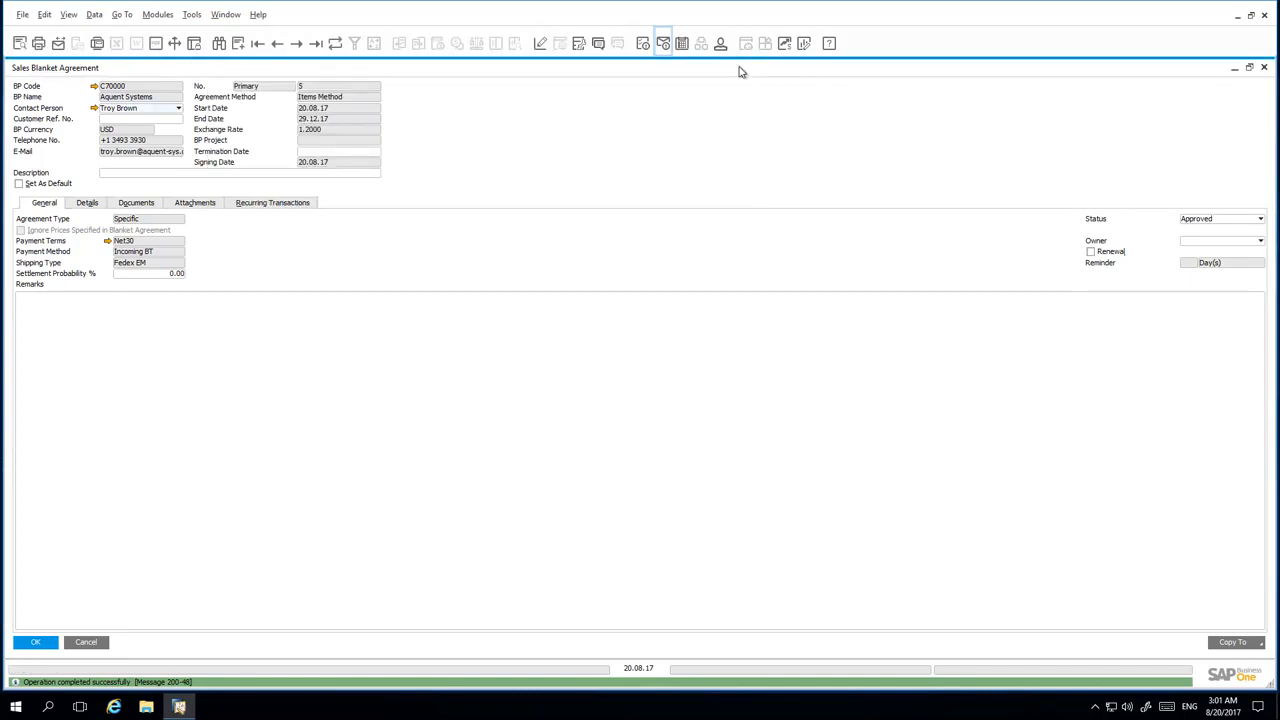
Check the Details tab shows 150 of 150 printers invoiced, then open the relationship map.
click(335, 43)
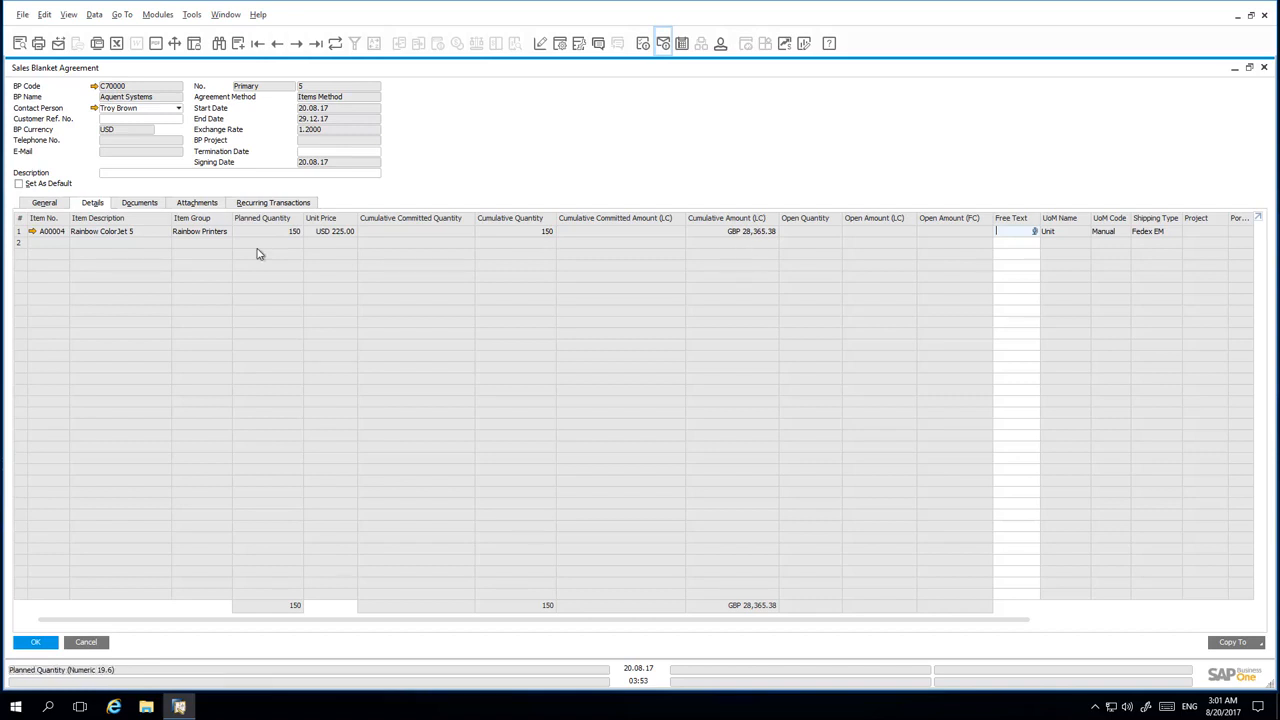
right_click(447, 166)
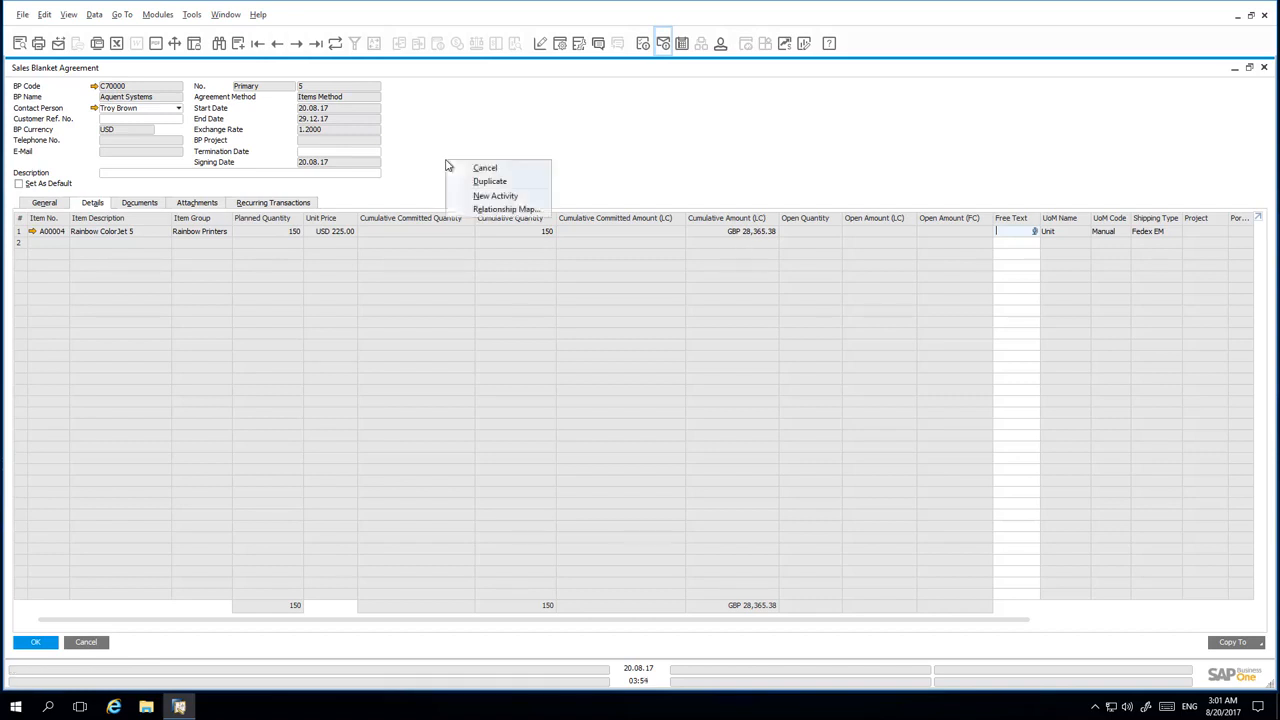
click(507, 209)
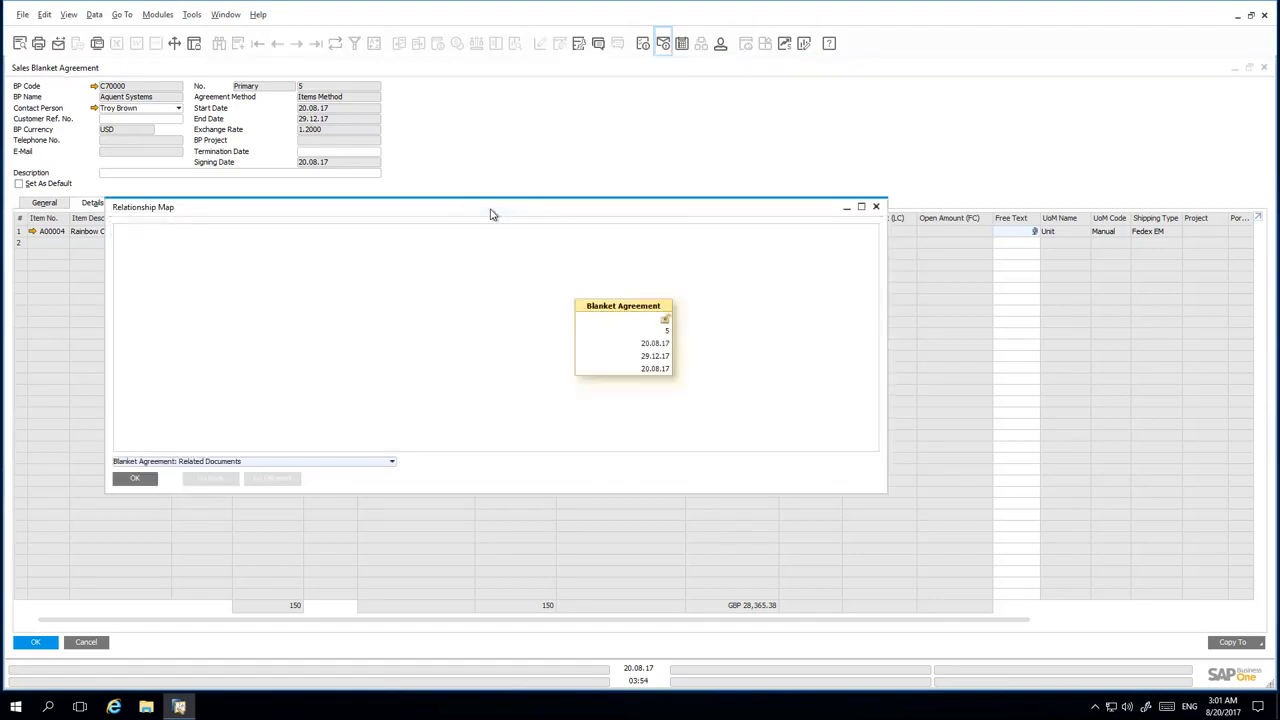